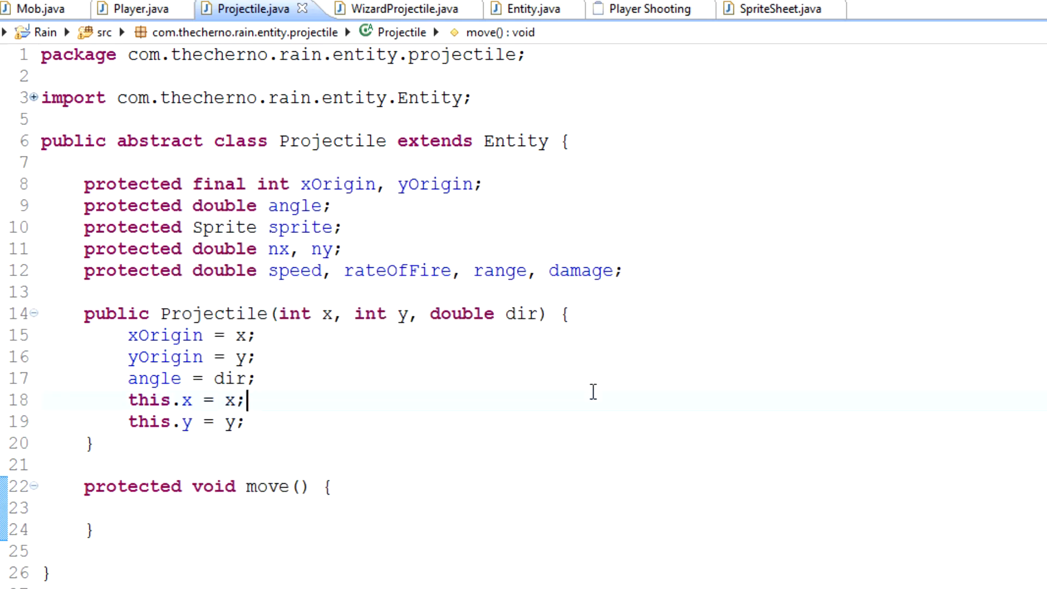
mouse_move(774, 9)
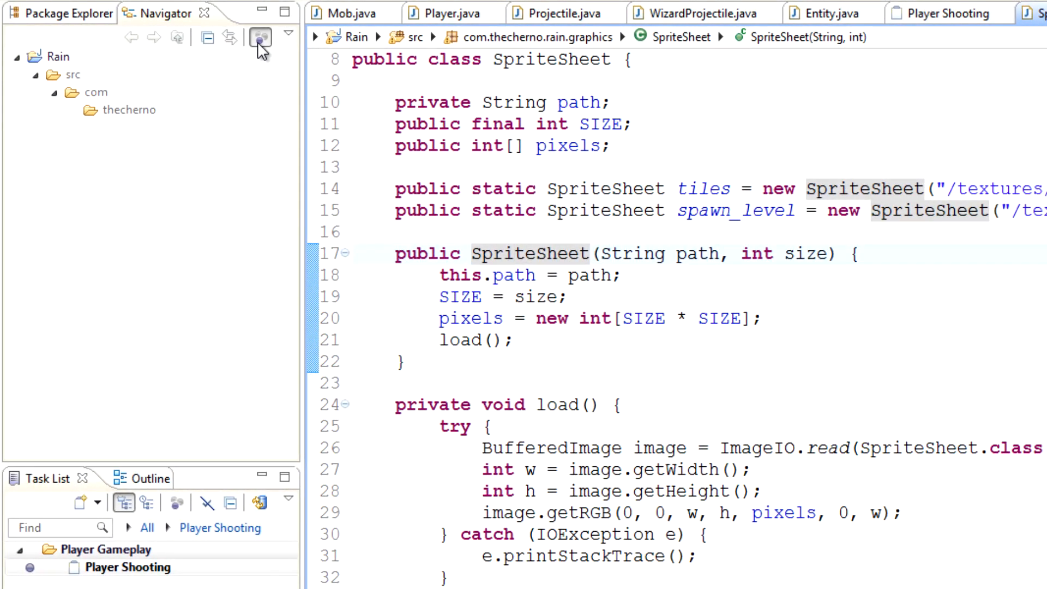
Step: Open SpriteSheet.java from the graphics package in the Navigator and view the tile sheet image
left_click(260, 42)
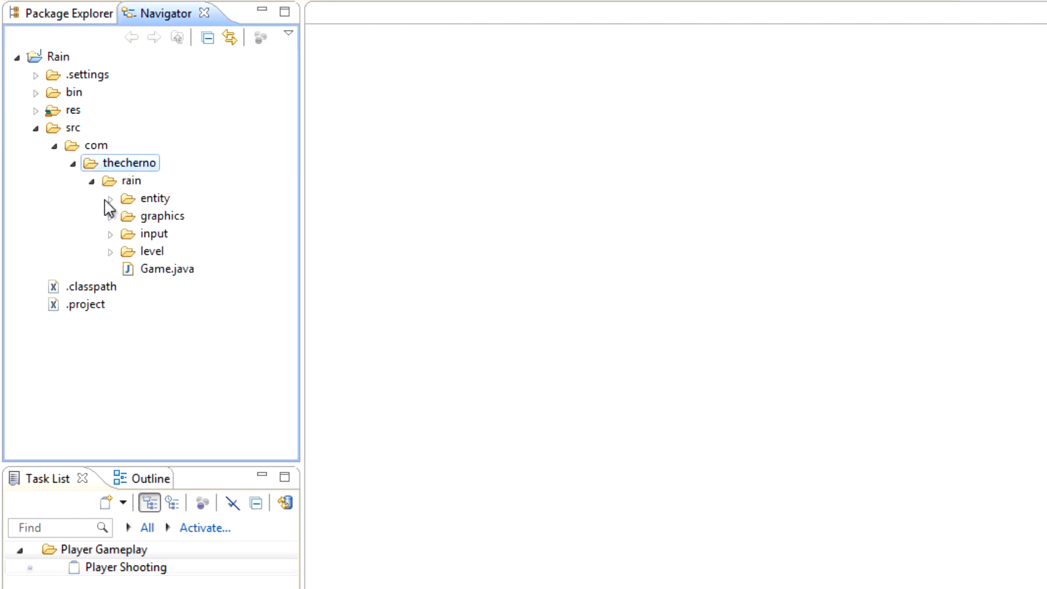
left_click(109, 214)
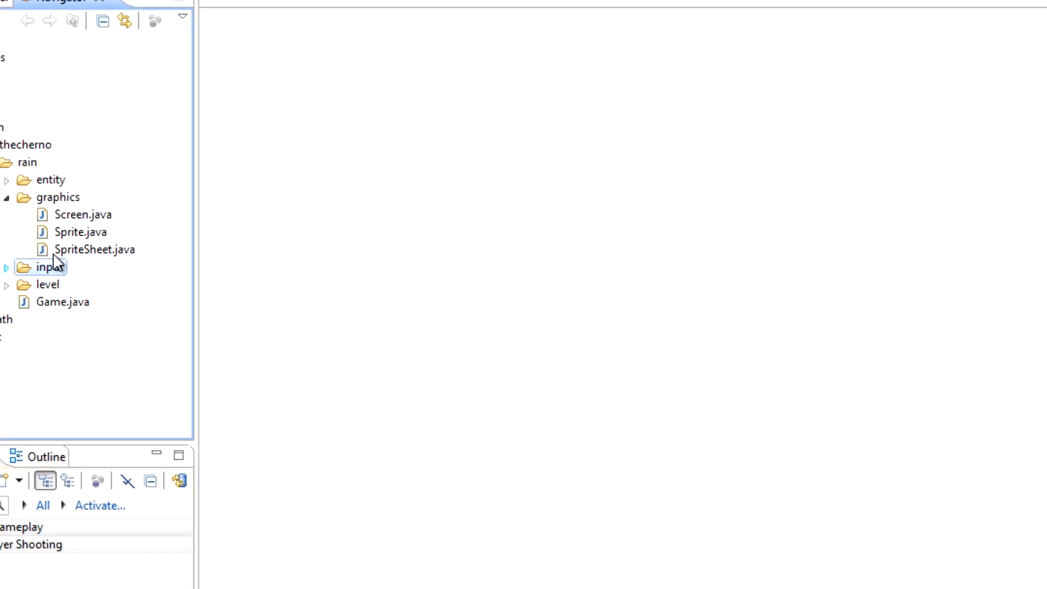
double_click(94, 249)
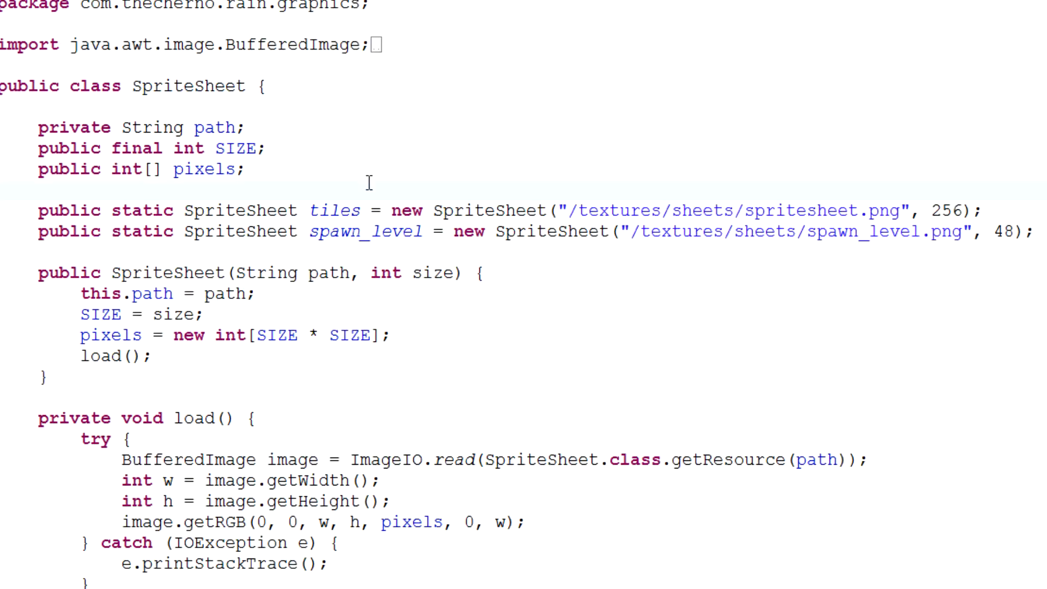
double_click(366, 231)
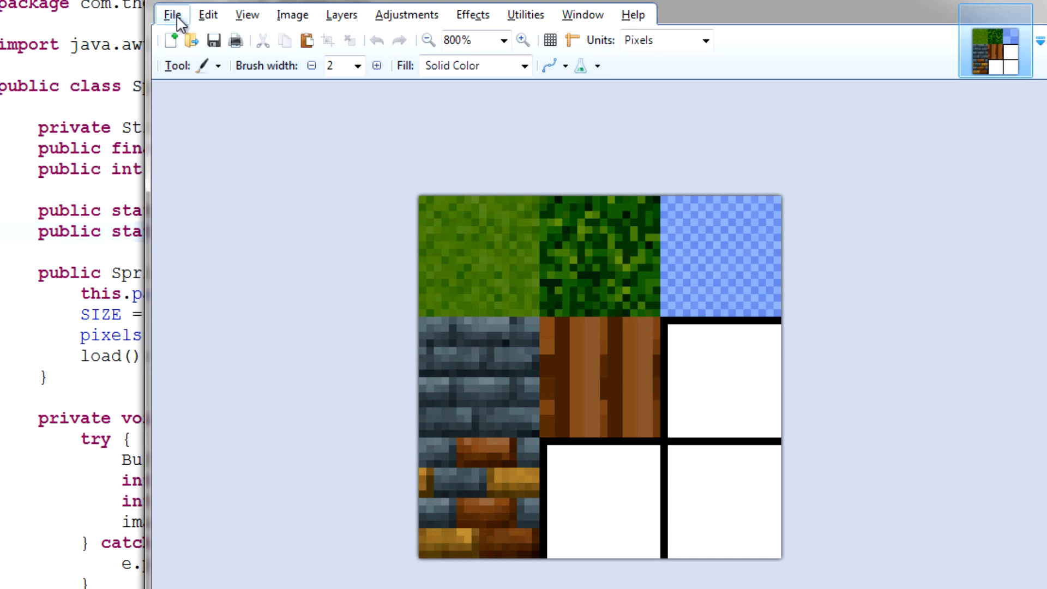
Step: Browse Paint.NET's Open dialog to the res/textures/sheets folder
left_click(172, 15)
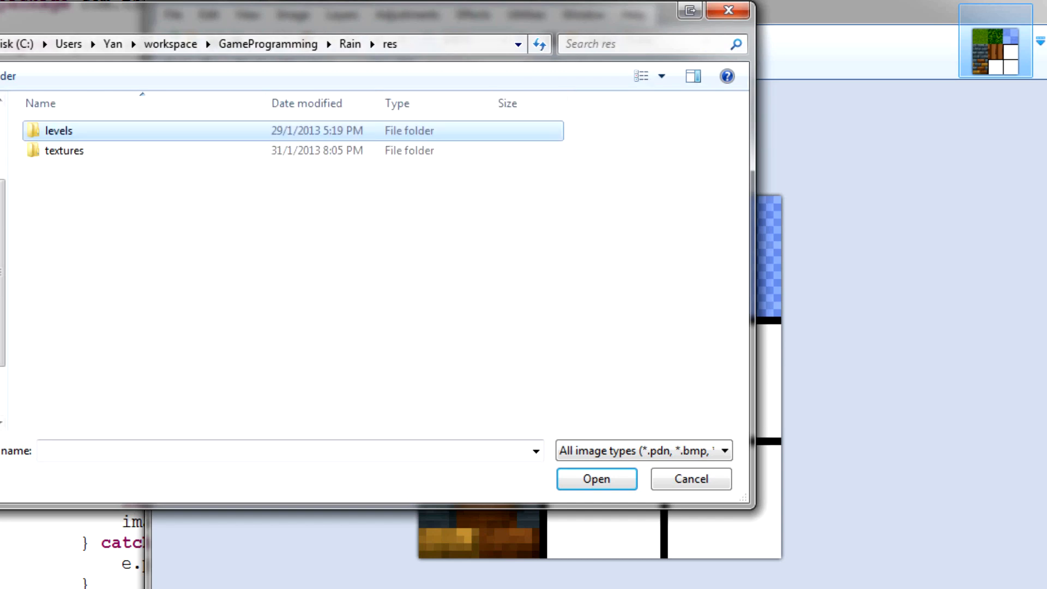
double_click(62, 151)
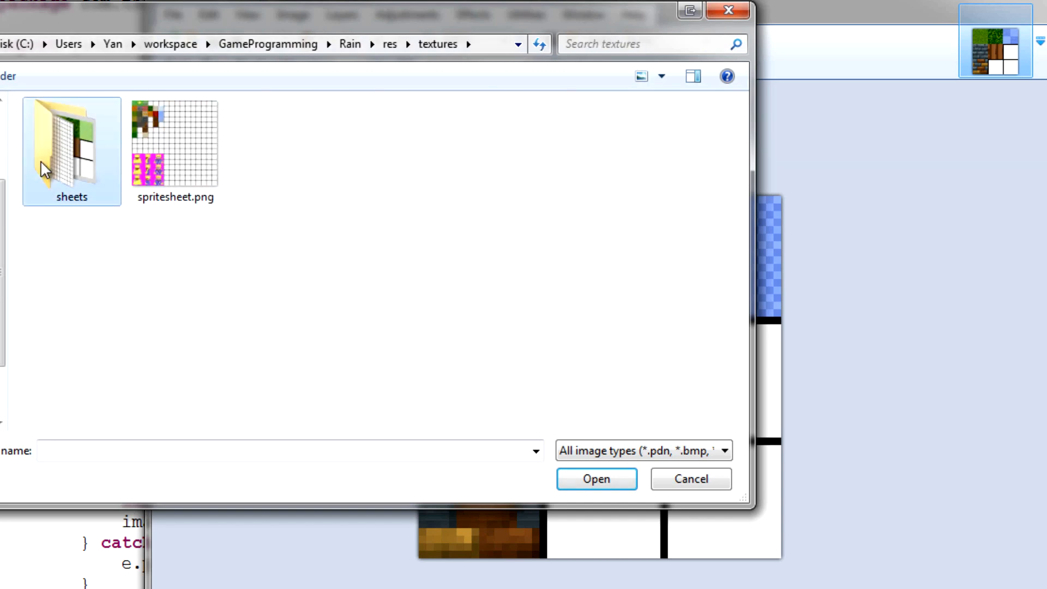
double_click(70, 141)
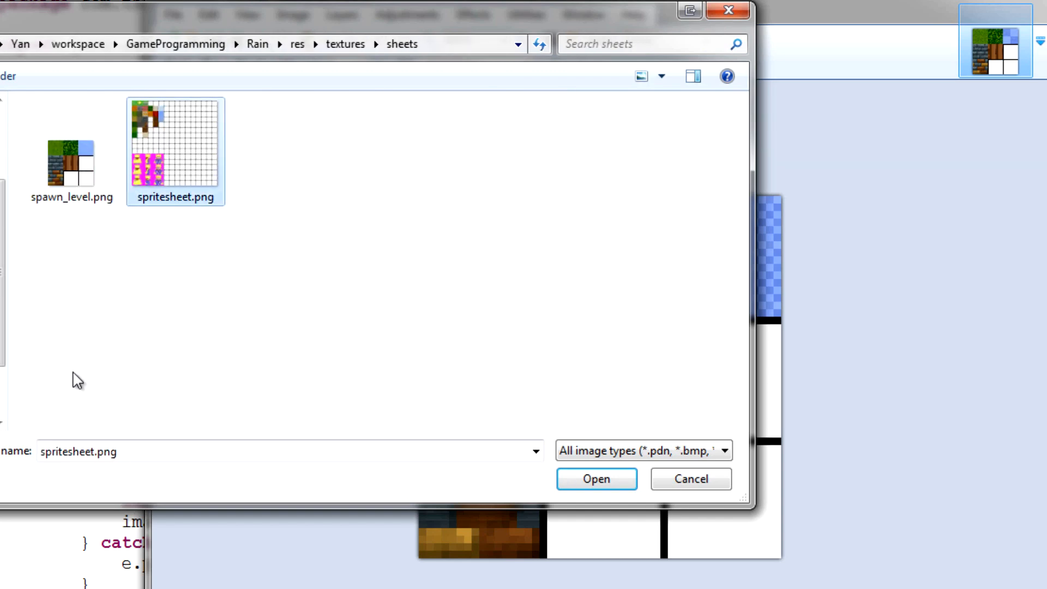
left_click(71, 152)
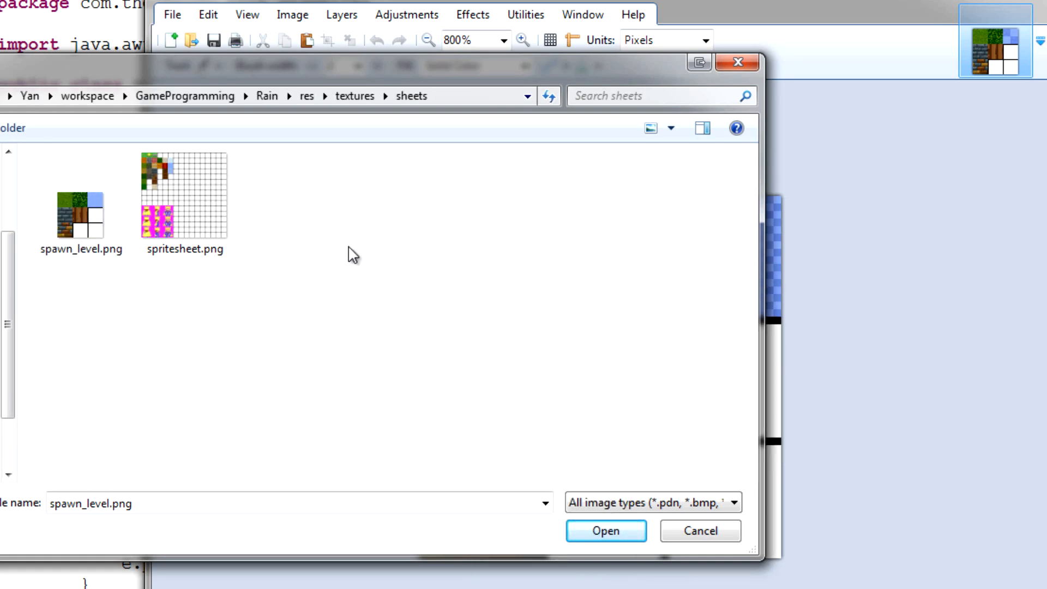
Step: Create a new folder named 'projectiles' inside sheets and enter it
right_click(353, 257)
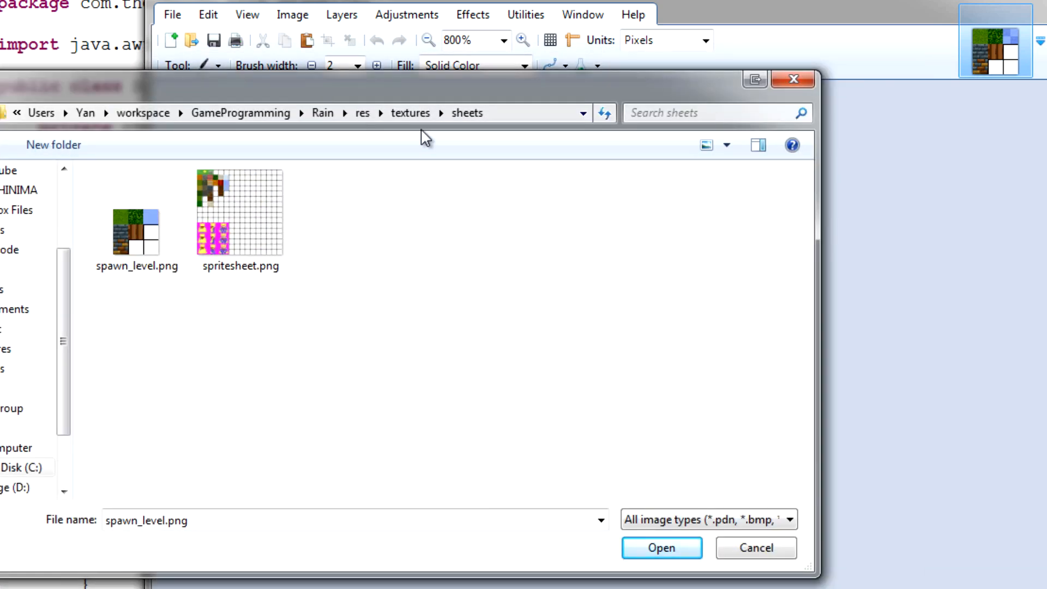
left_click(410, 112)
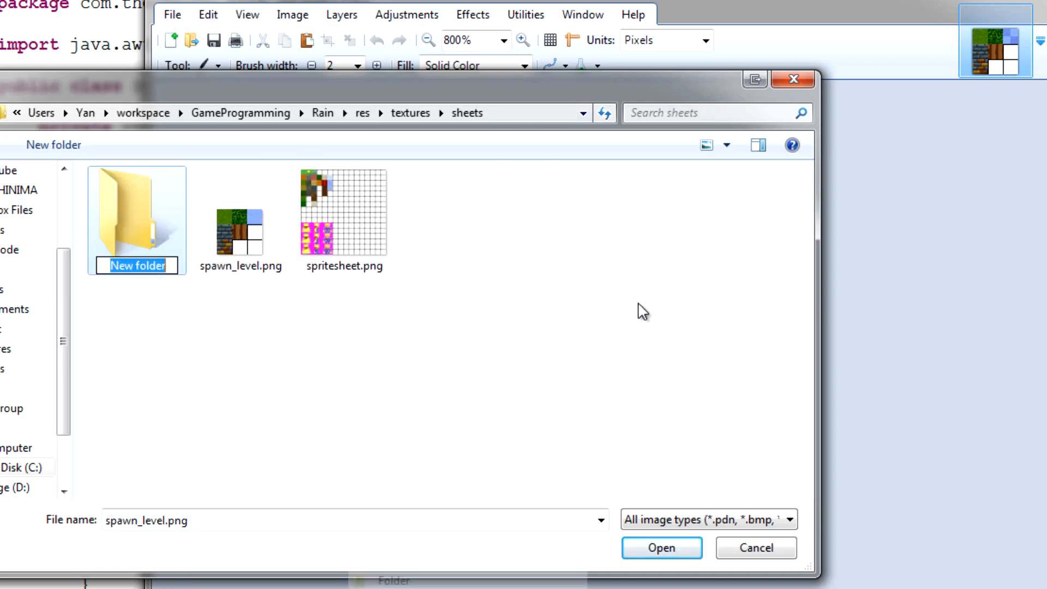
type("projectiles")
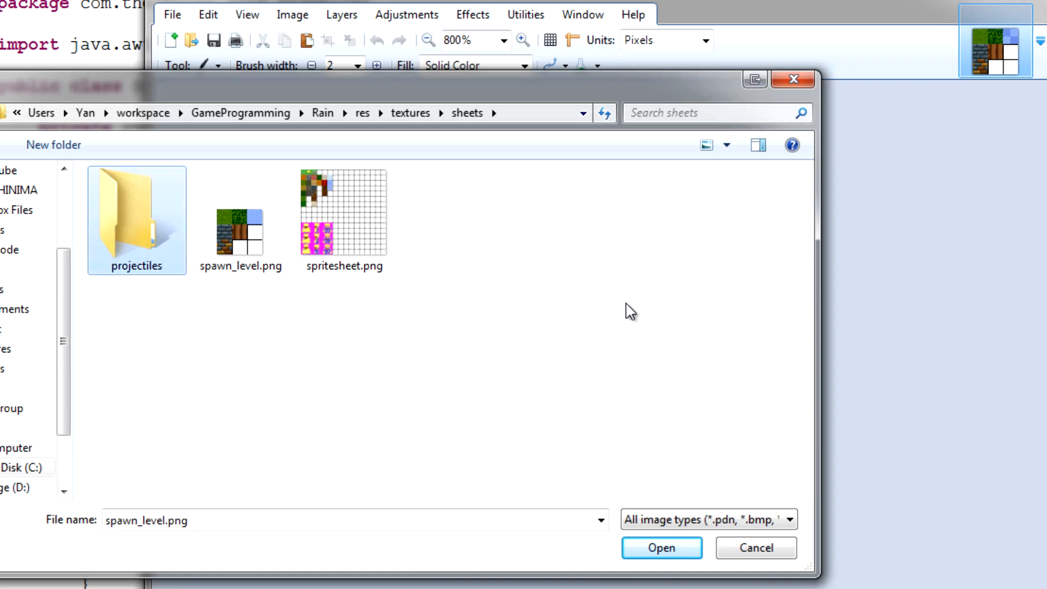
double_click(136, 221)
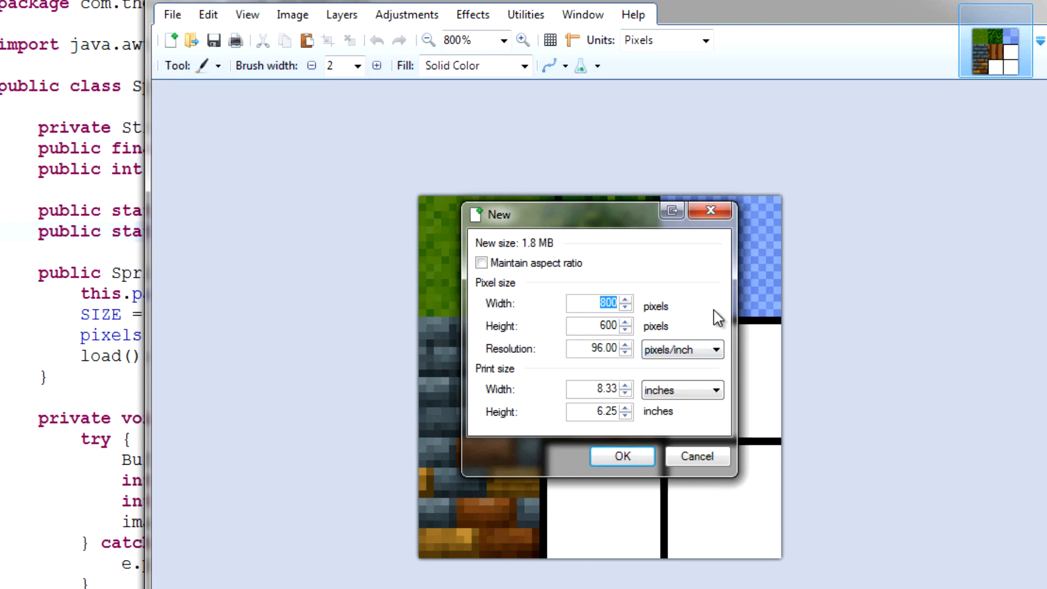
mouse_move(722, 318)
type("48")
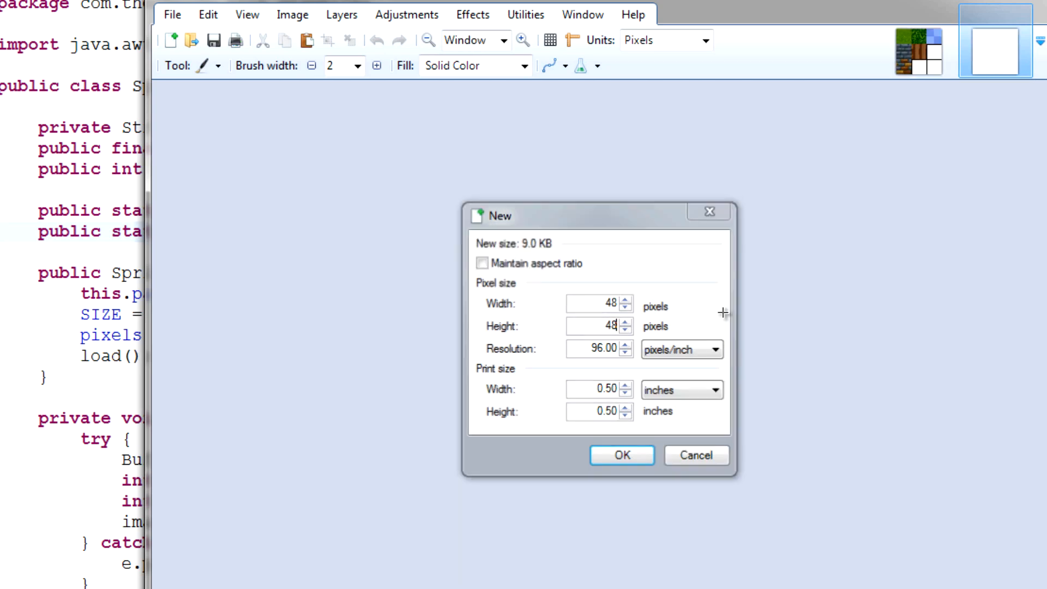
Step: Create a blank 48×48 image and save it as 'wizard' in the projectiles folder
left_click(621, 455)
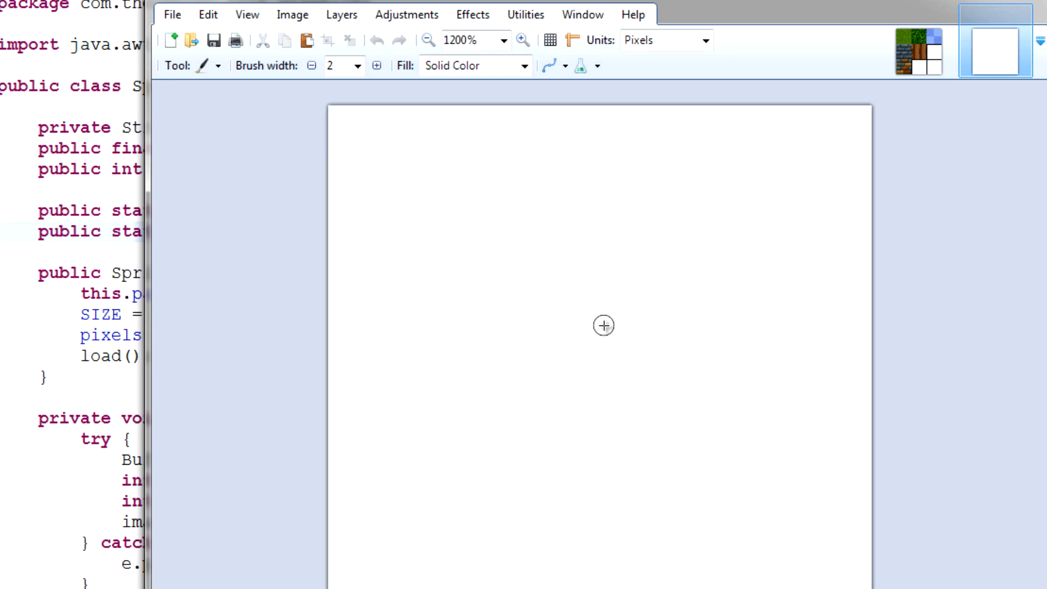
left_click(172, 13)
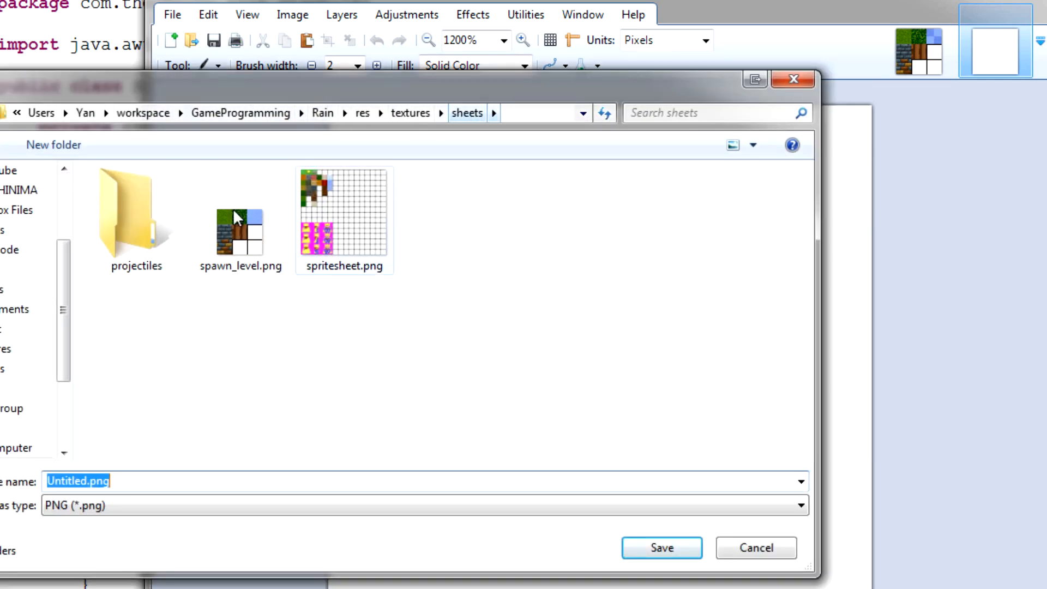
double_click(134, 213)
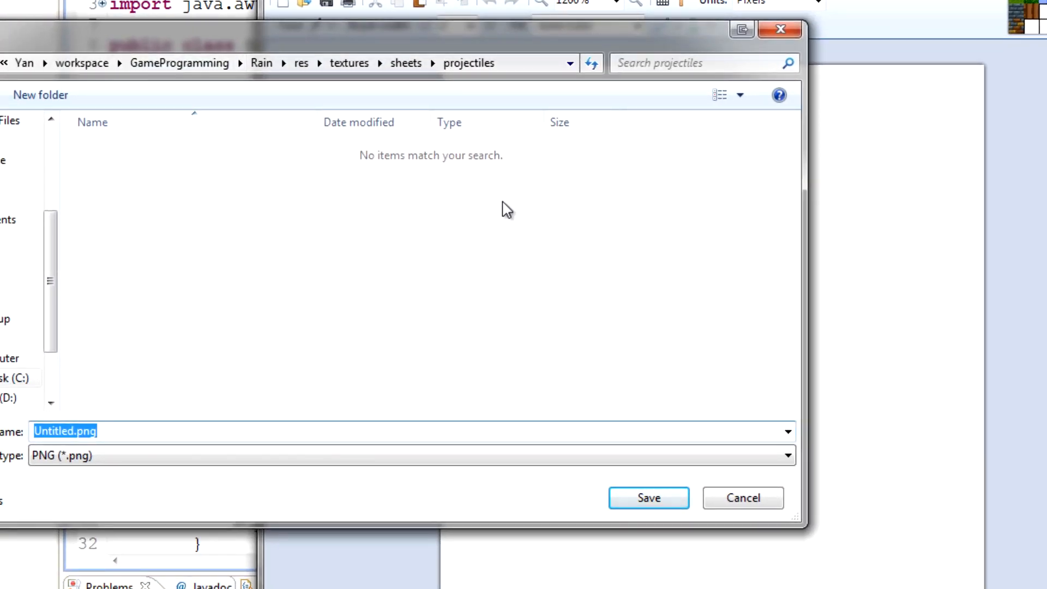
type("proj")
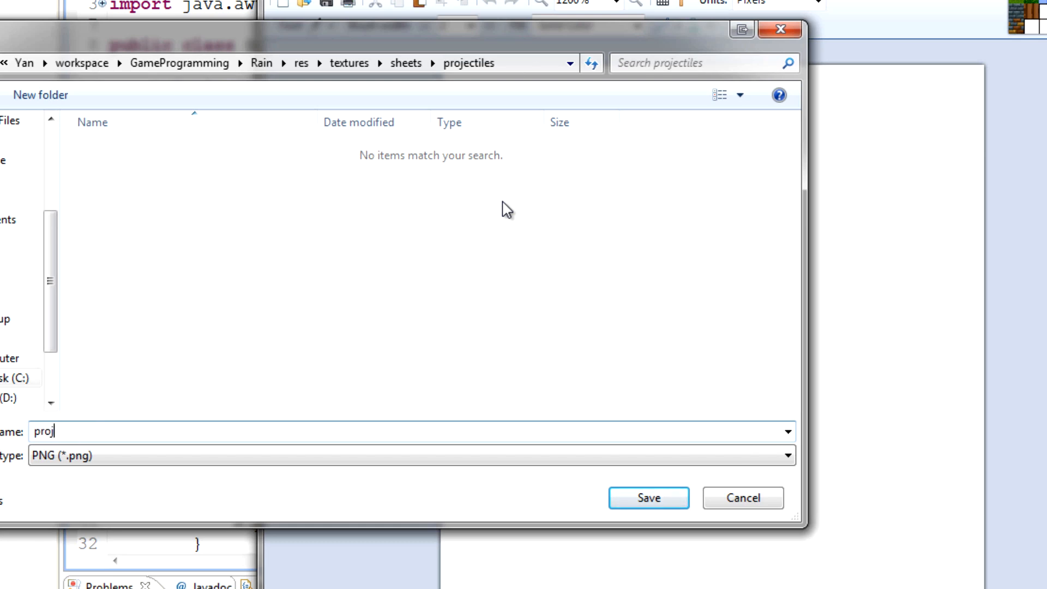
type("wizard")
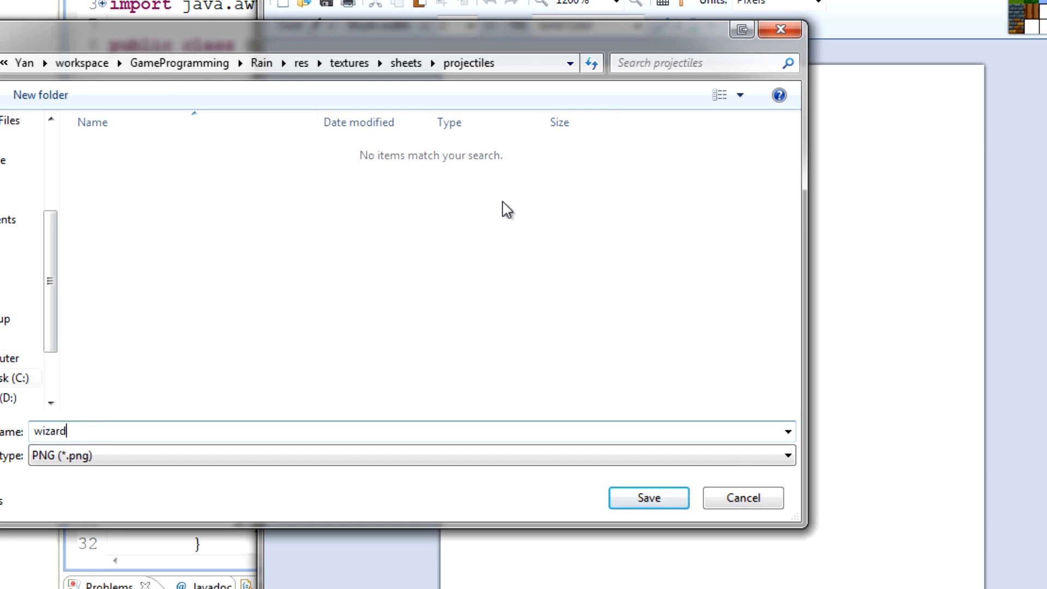
left_click(647, 497)
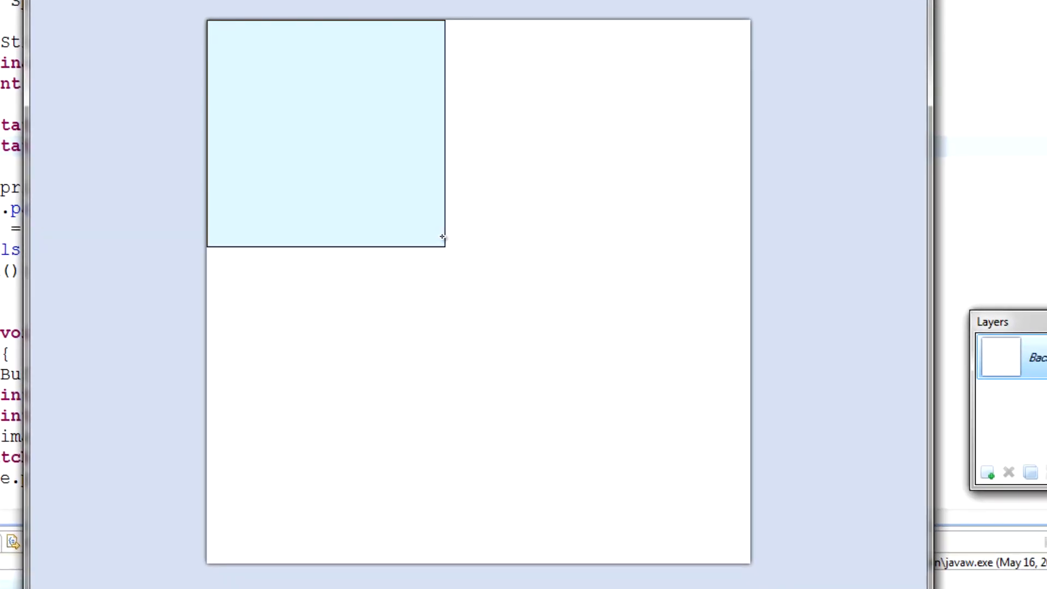
Step: Measure one cell with Rectangle Select and draw thick black grid lines across the wizard canvas
left_click_drag(442, 246, 424, 224)
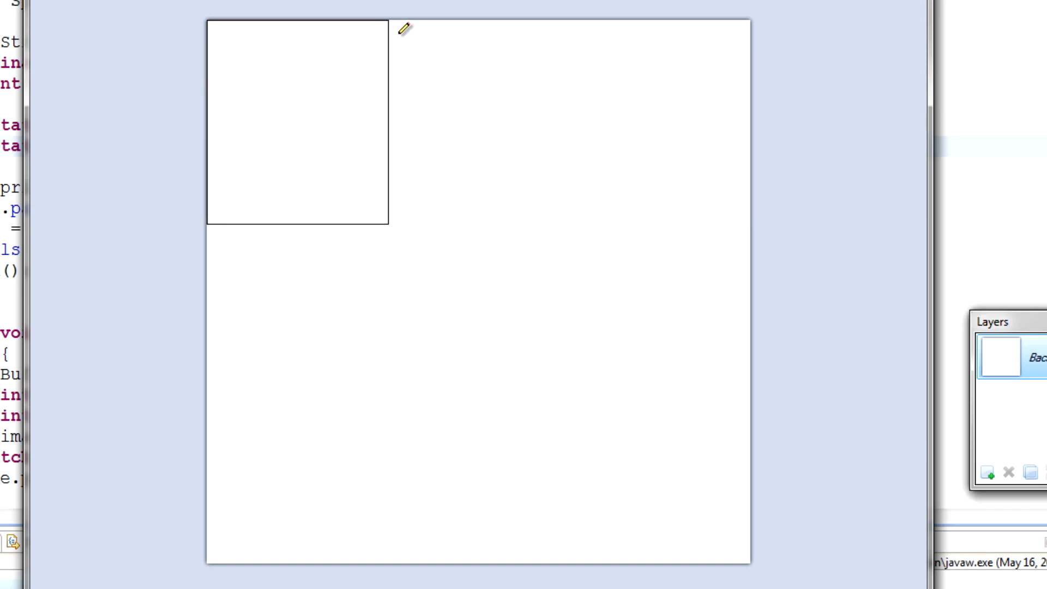
left_click_drag(400, 30, 401, 134)
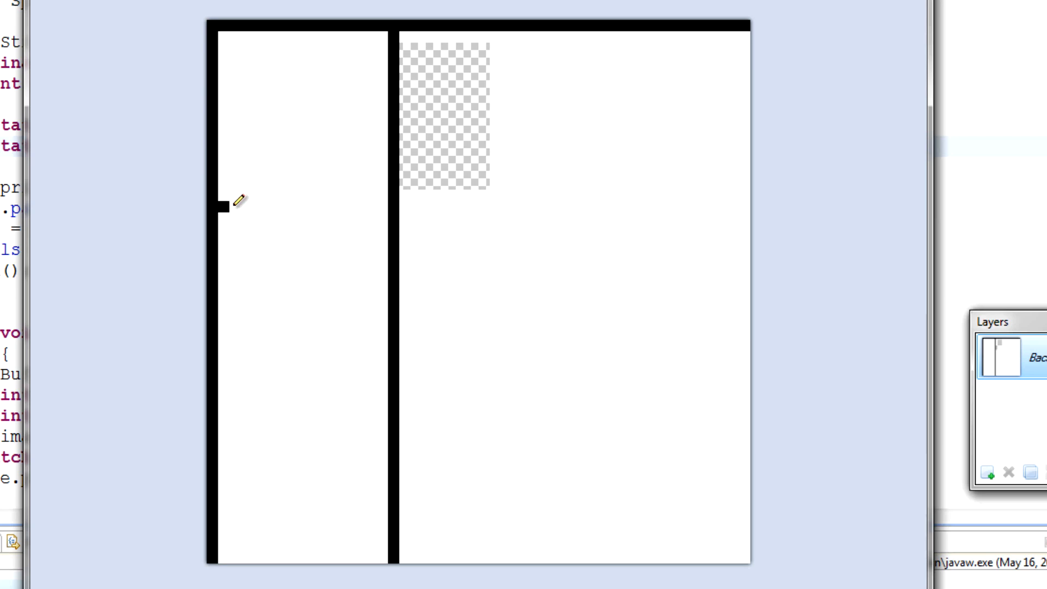
left_click_drag(212, 27, 383, 196)
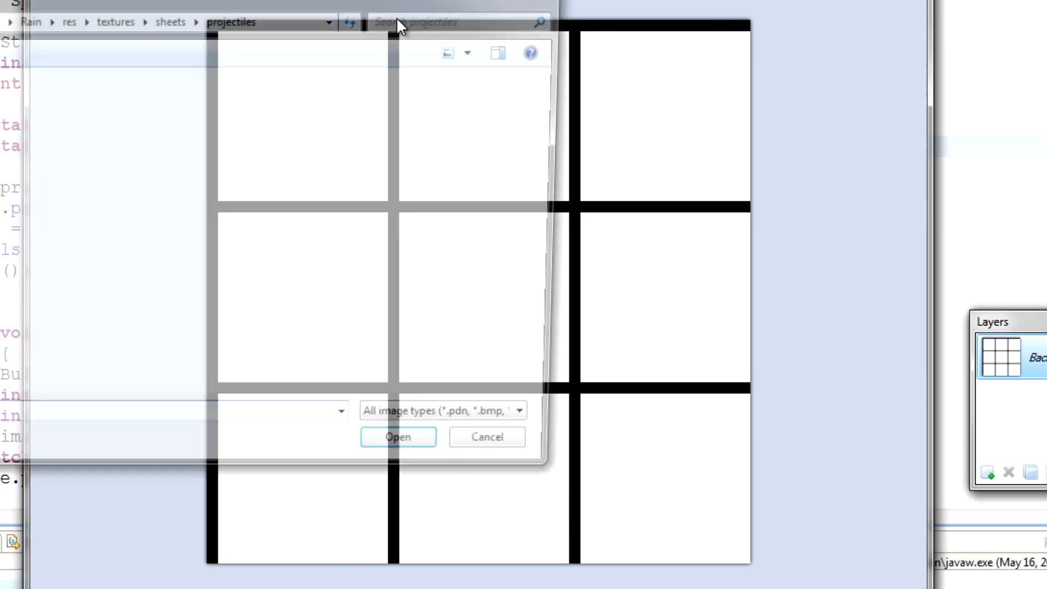
left_click(169, 22)
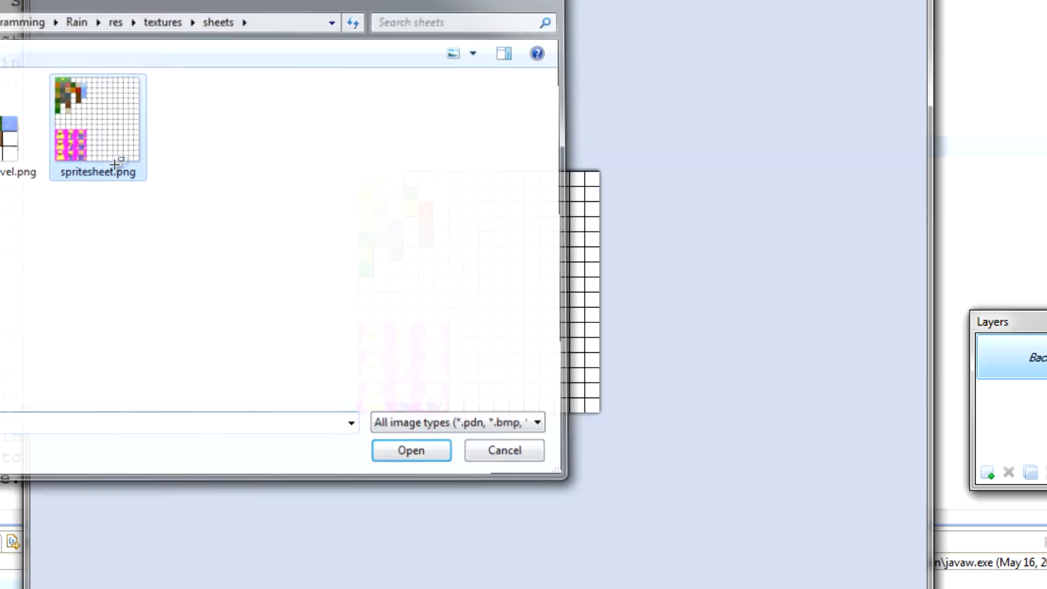
left_click(410, 450)
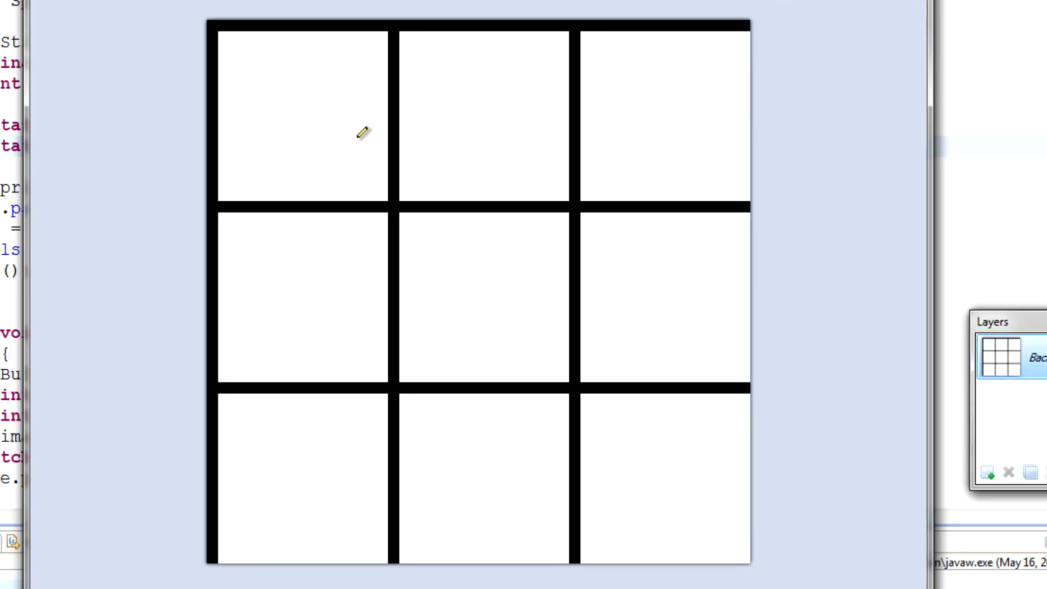
Step: Select the top-left cell and pencil a round black projectile on its magenta background
left_click(300, 110)
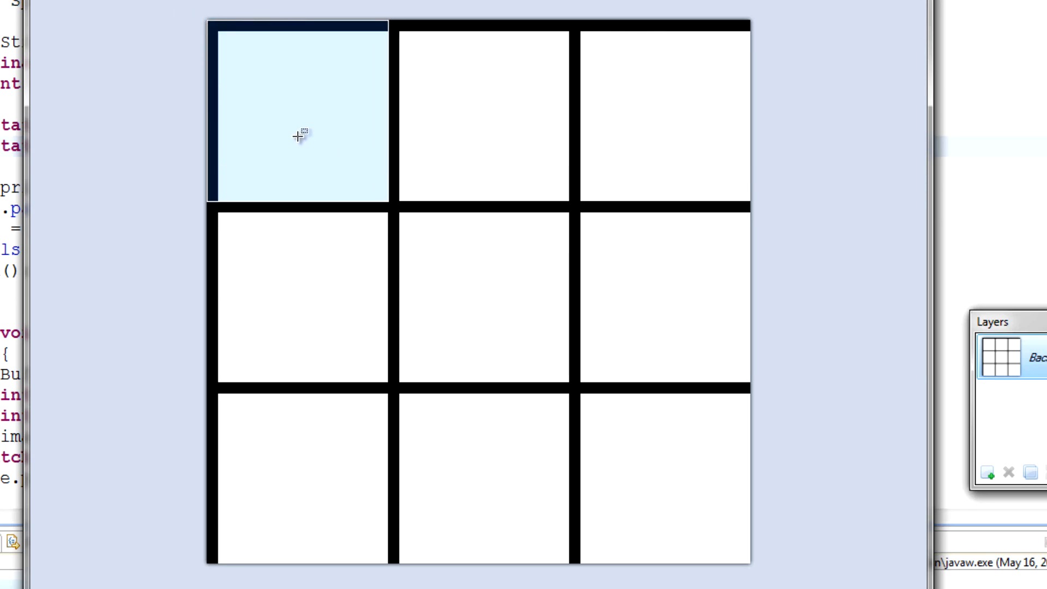
left_click(297, 107)
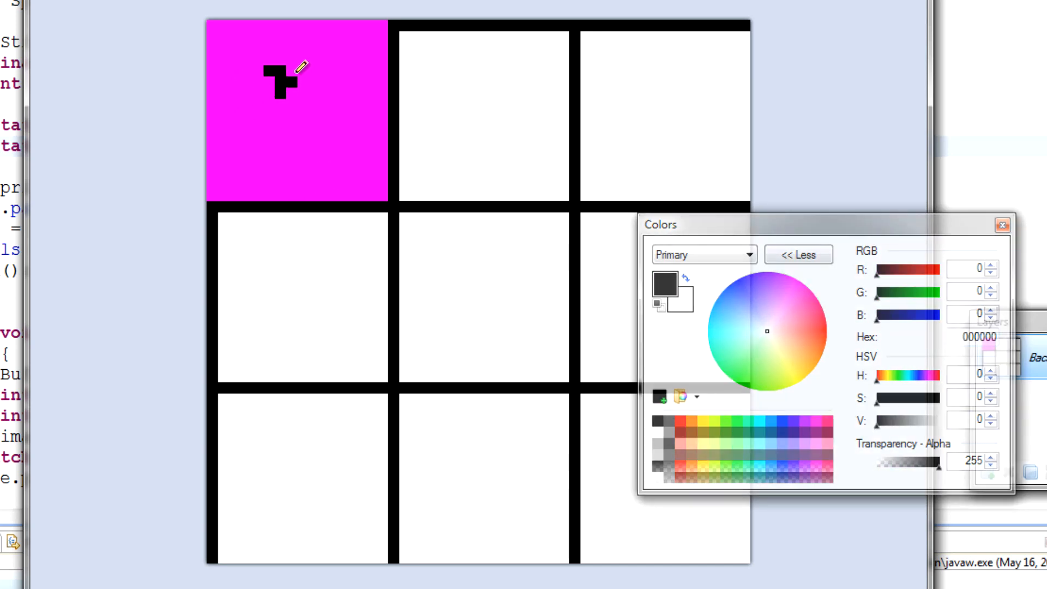
left_click_drag(291, 73, 280, 97)
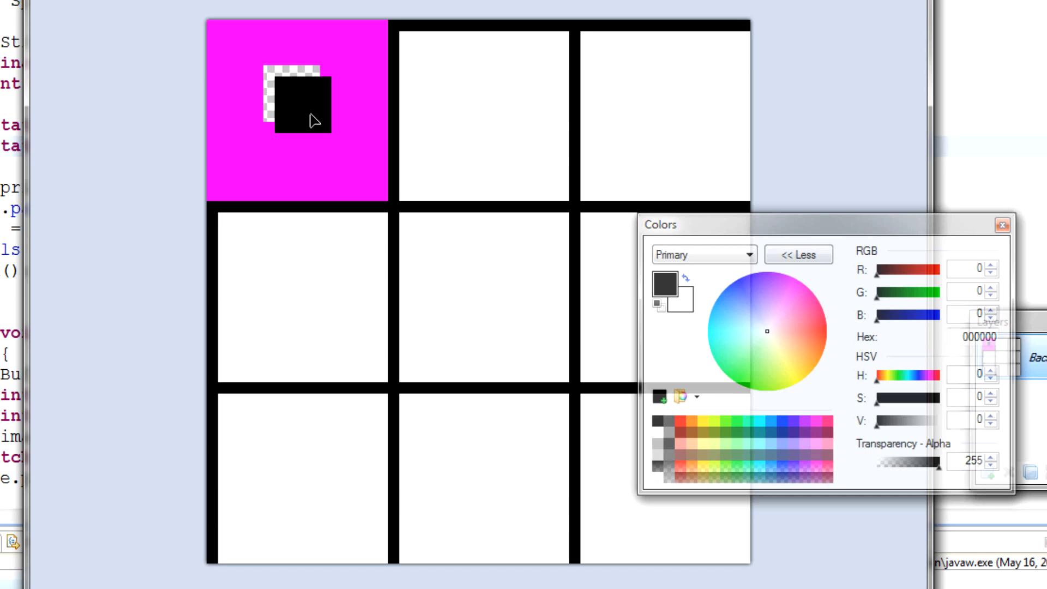
mouse_move(292, 165)
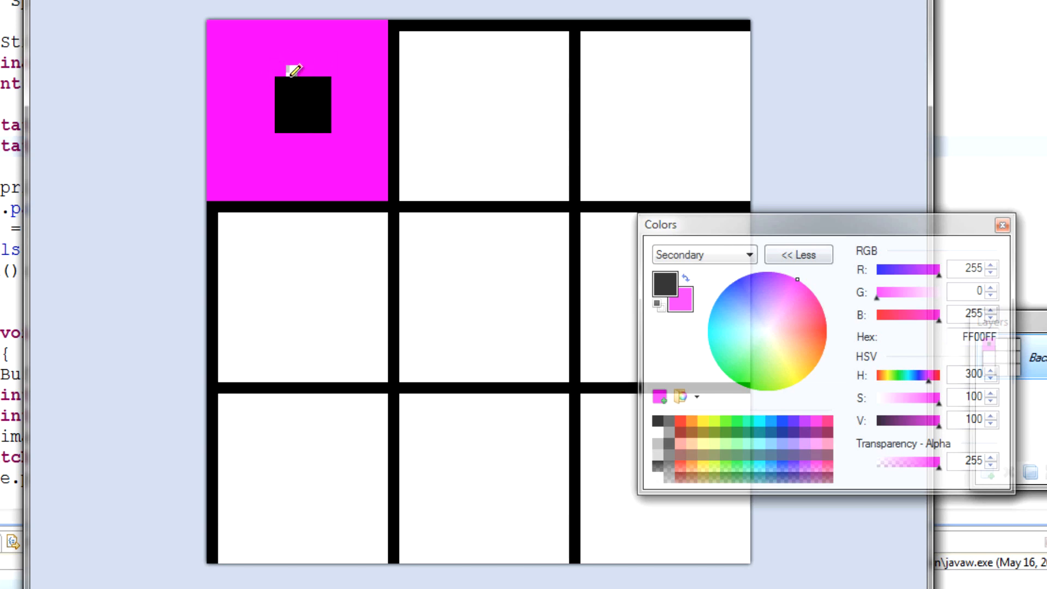
left_click_drag(290, 70, 327, 77)
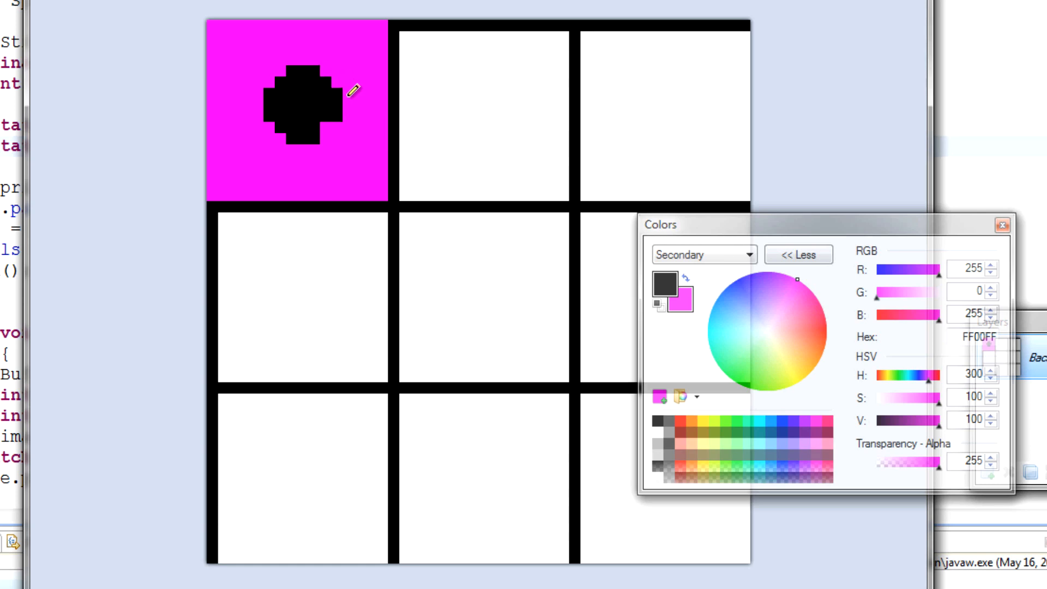
mouse_move(492, 170)
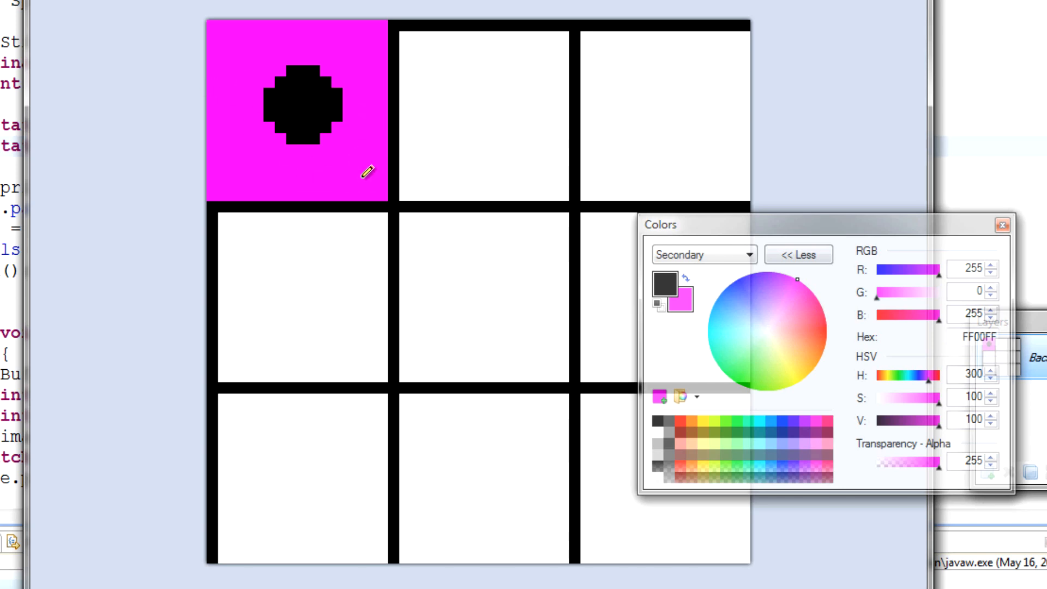
mouse_move(327, 111)
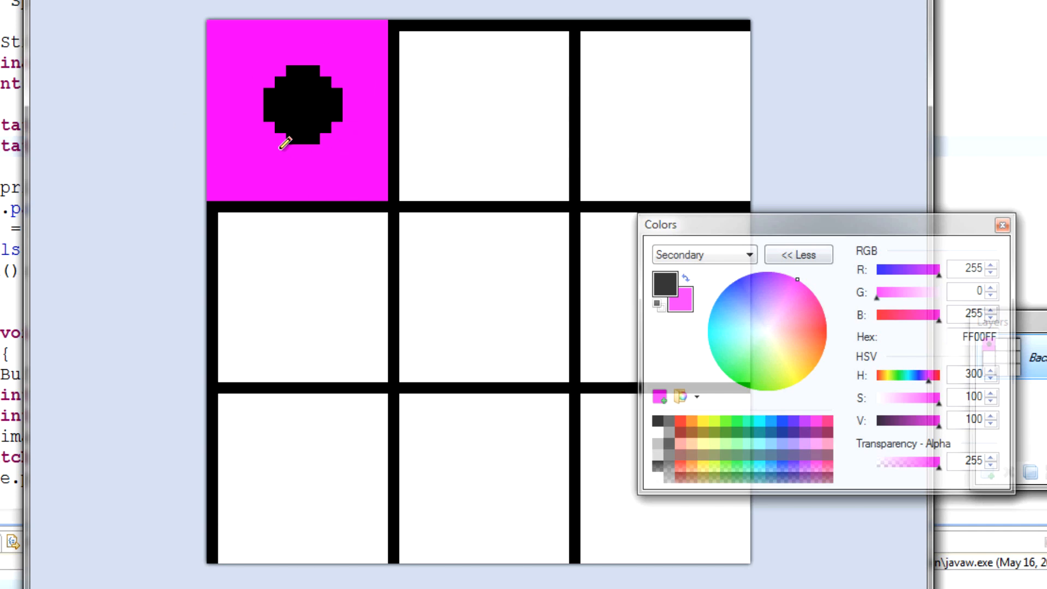
mouse_move(327, 108)
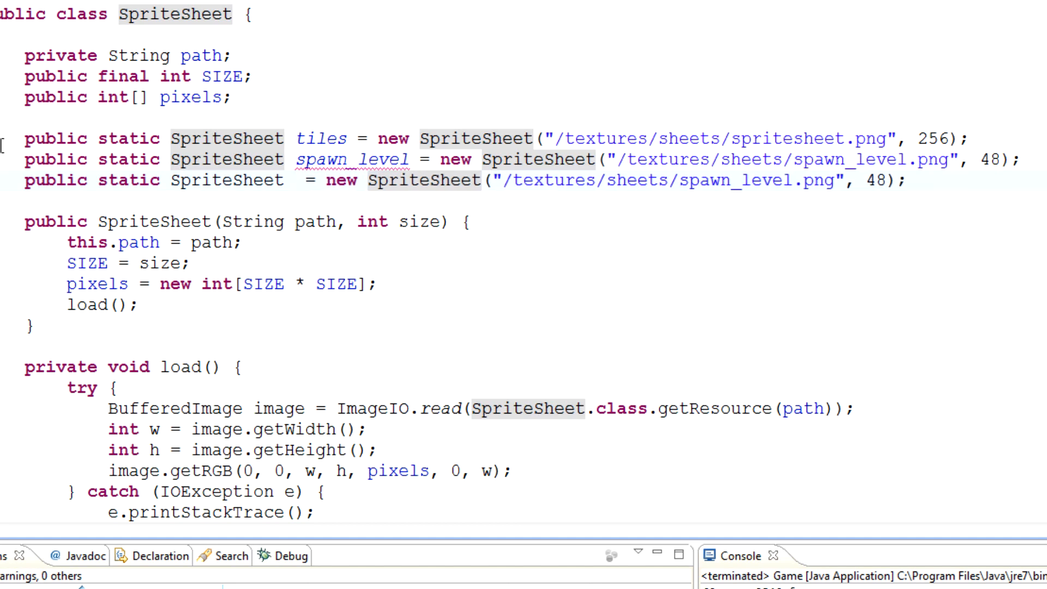
Step: Declare a projectile_wizard sheet of size 48 loading /textures/sheets/projectiles/wizard.png
type("projectile")
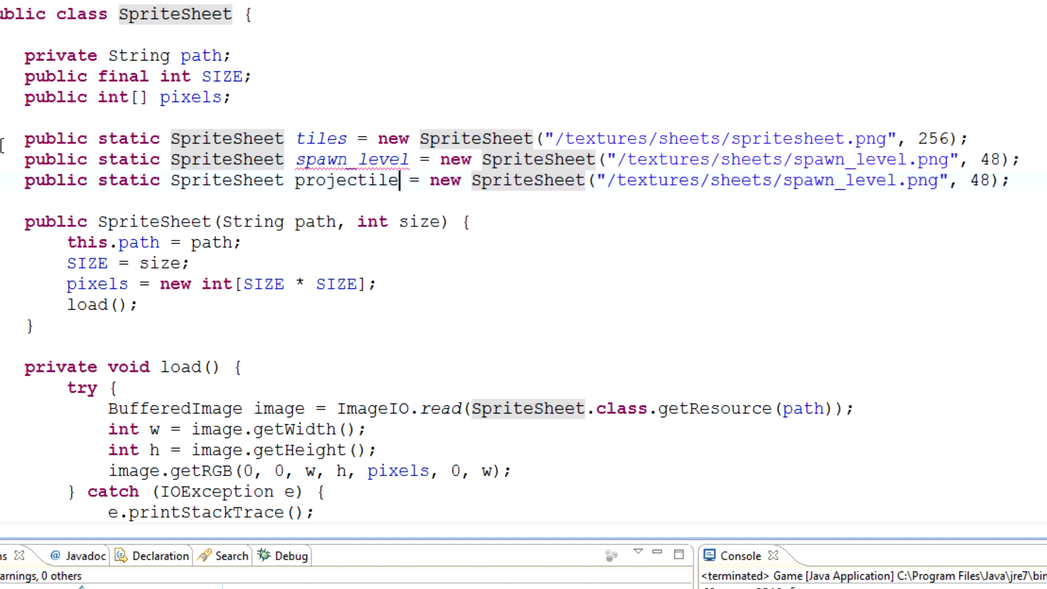
type("_wisard")
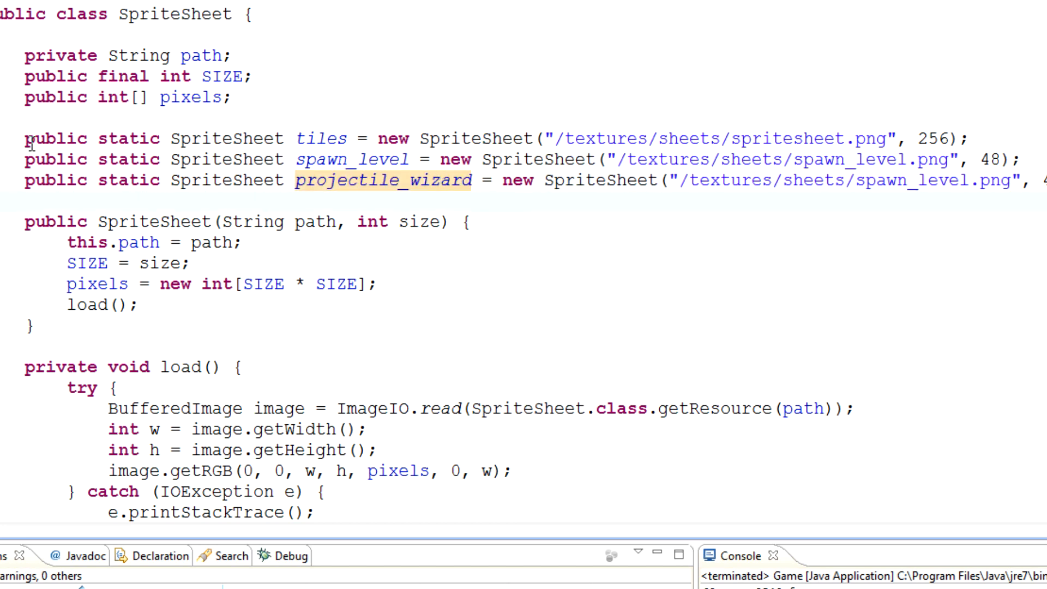
double_click(888, 181)
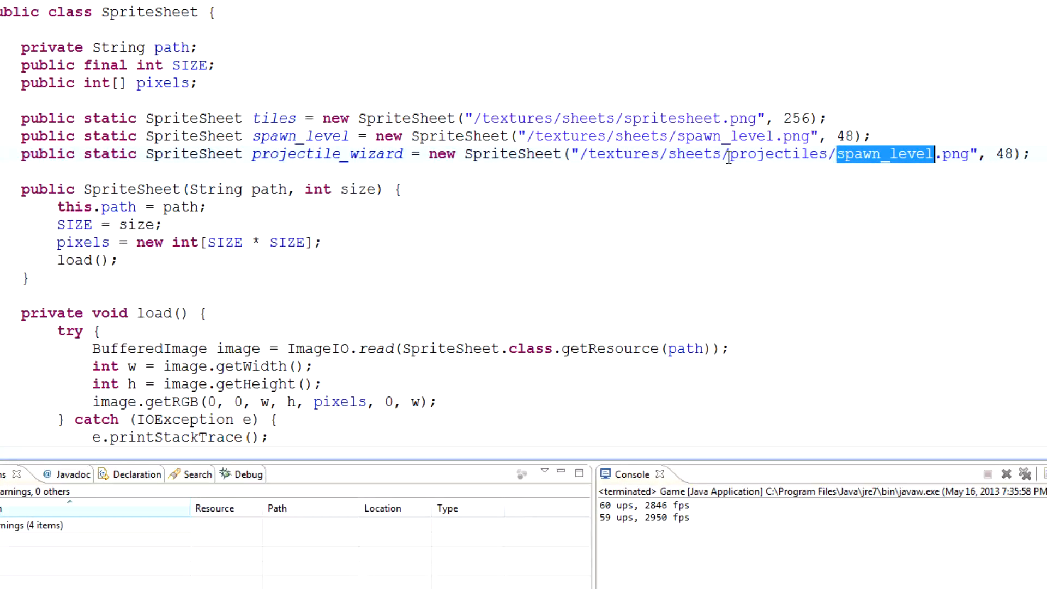
type("wizard")
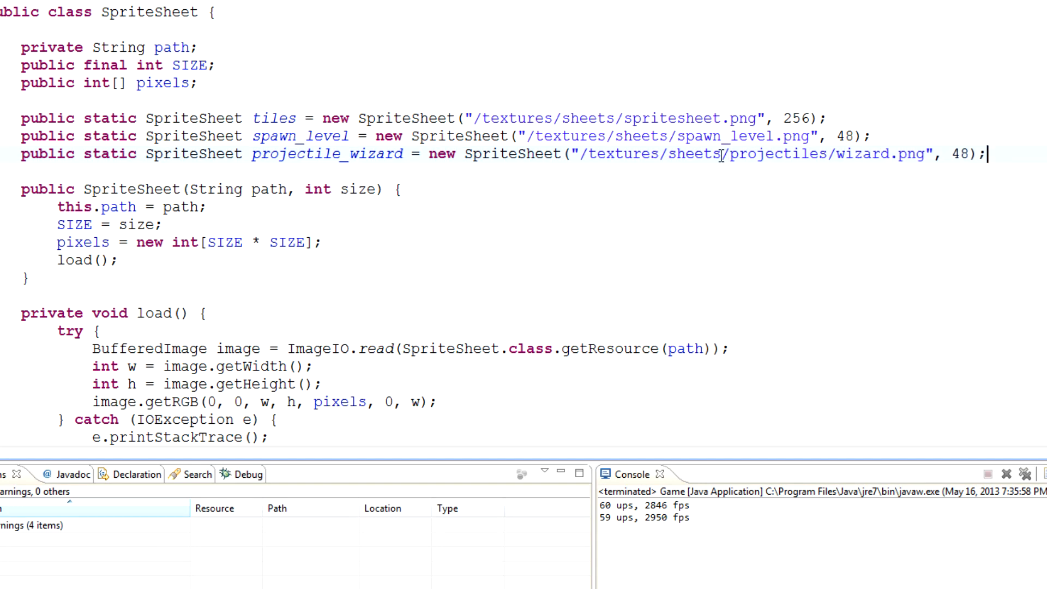
key("alt+tab")
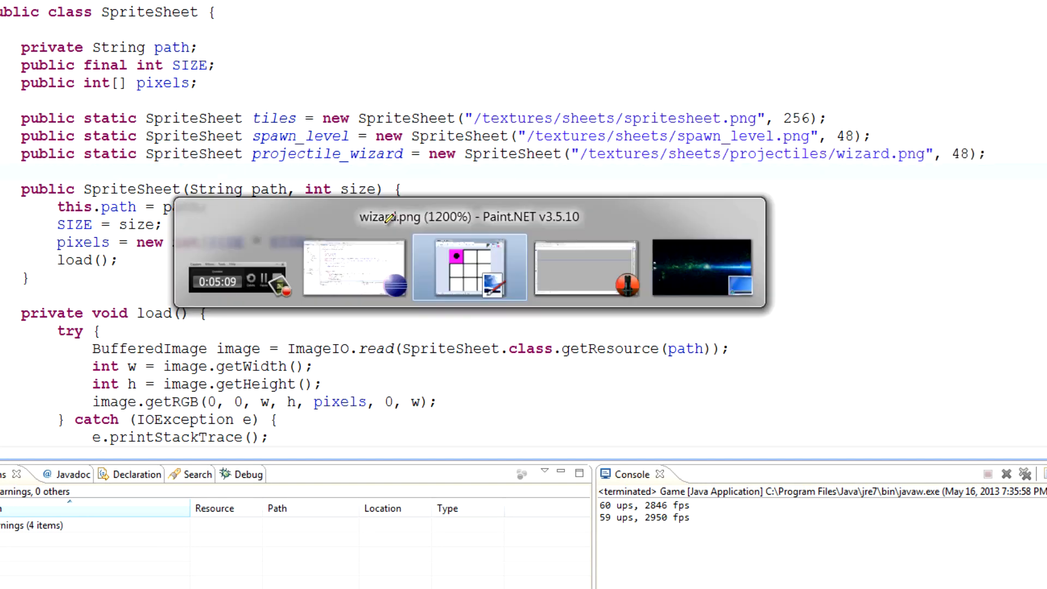
left_click(468, 268)
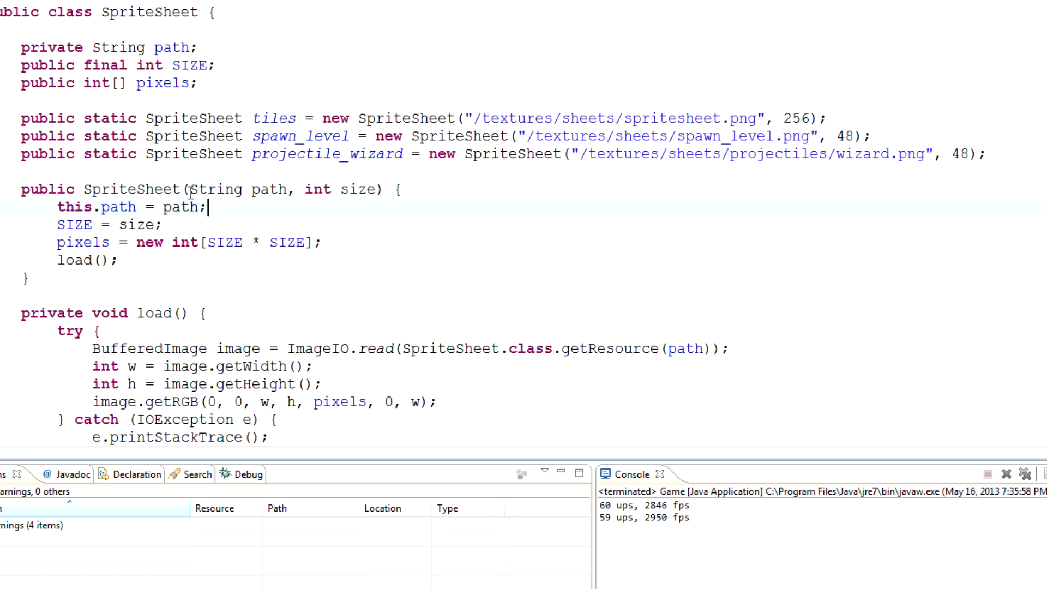
left_click(526, 154)
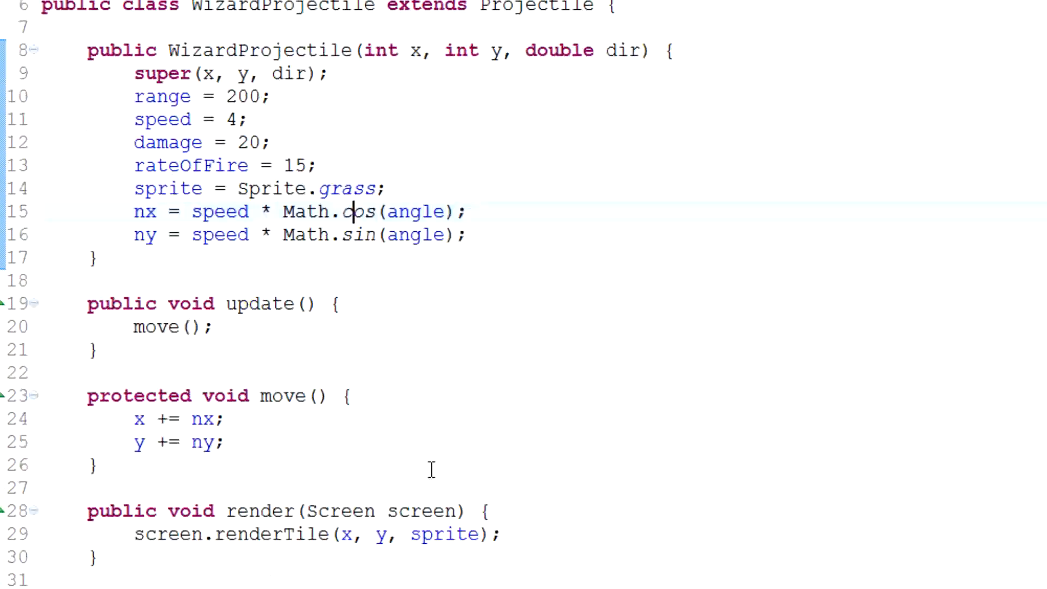
Step: Add a '//Projectile Sprites here:' comment in Sprite.java
double_click(167, 188)
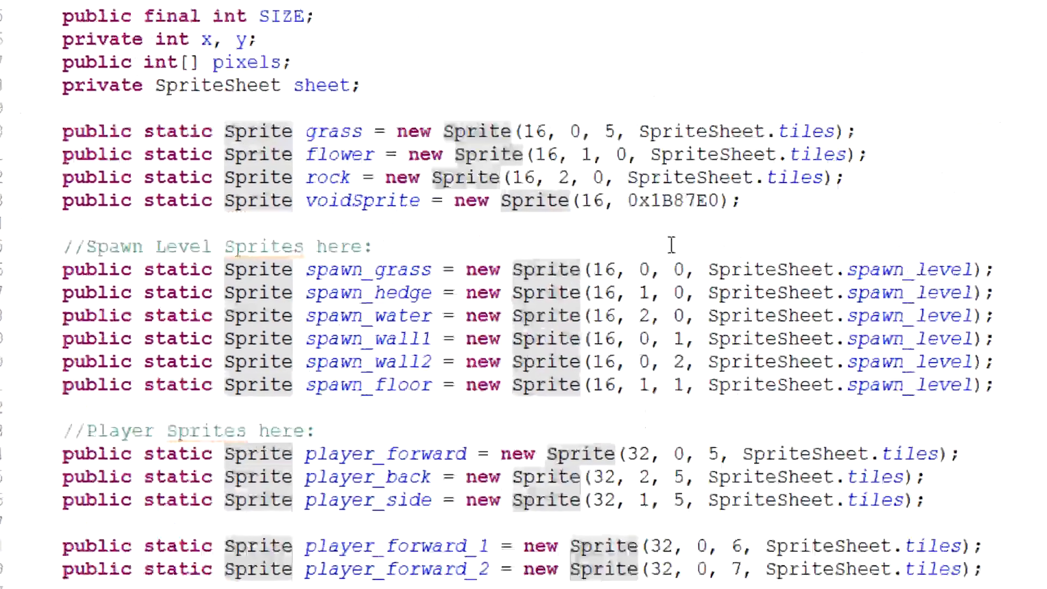
scroll("down", 3)
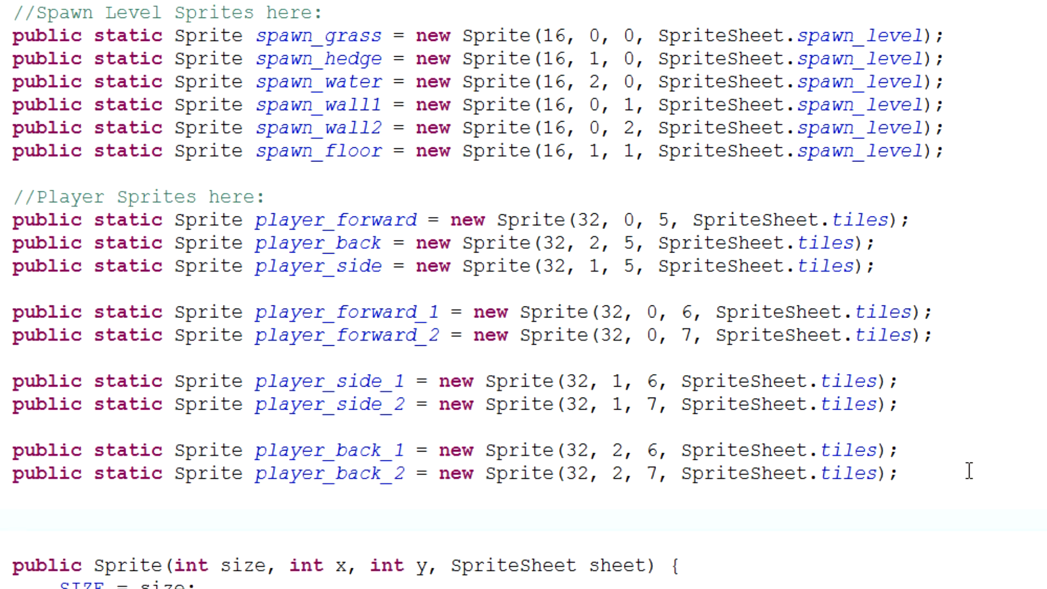
type("//Projectile")
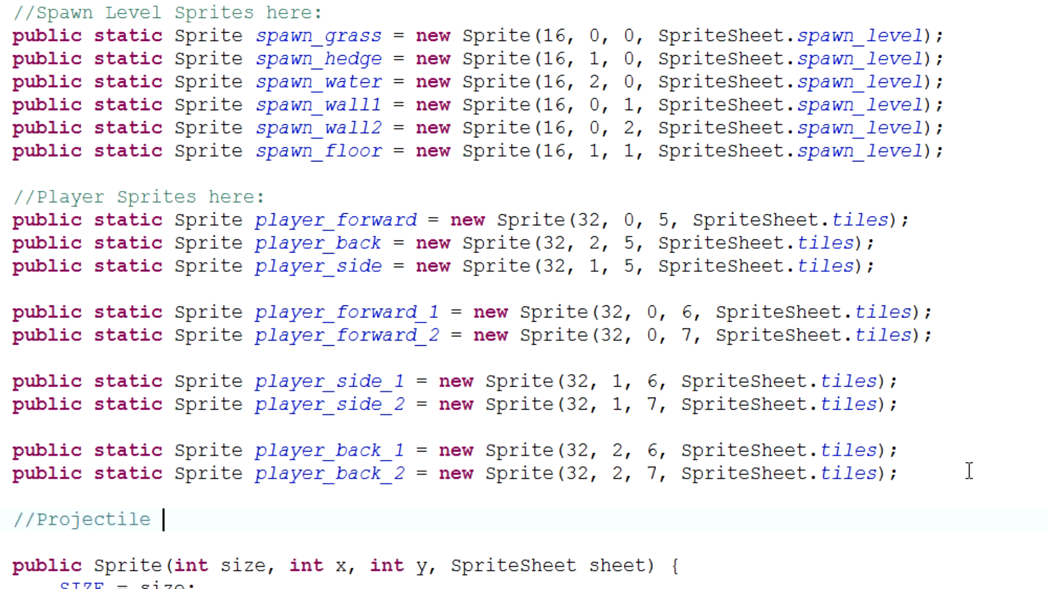
type("Sprites here")
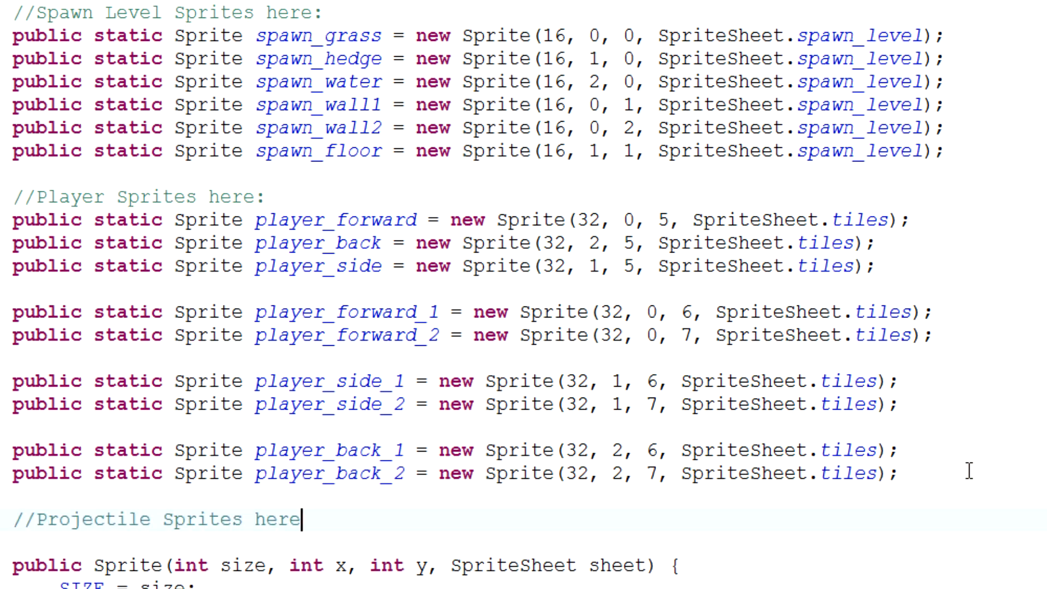
type(":")
type("public static")
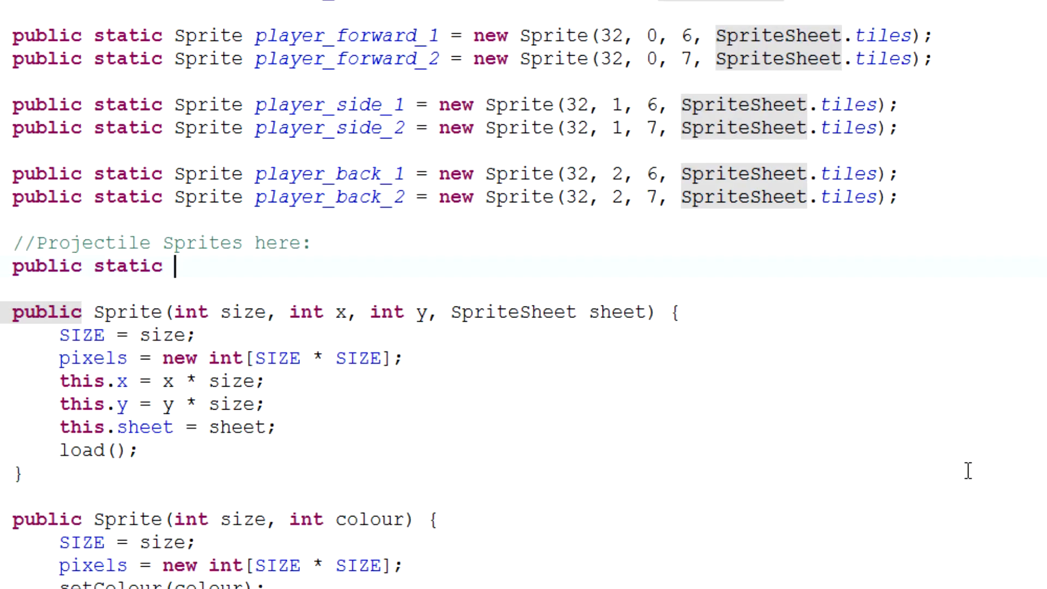
Step: Declare projectile_wizard as new Sprite(16, 0, 0, SpriteSheet.projectile_wizard)
type("Sp")
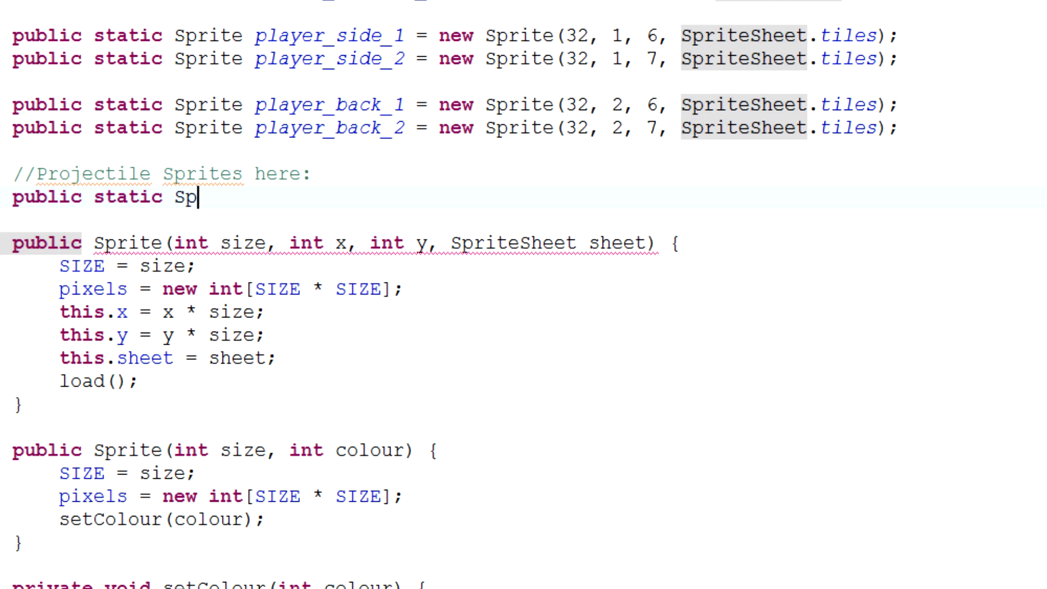
type("rite projectile_wizard =")
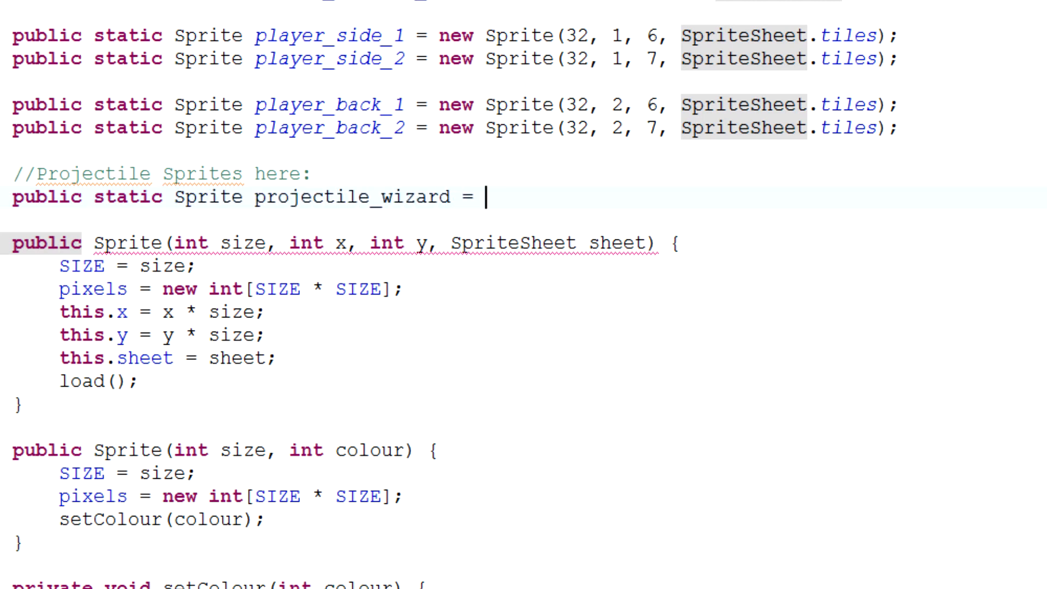
type("new Sprite(")
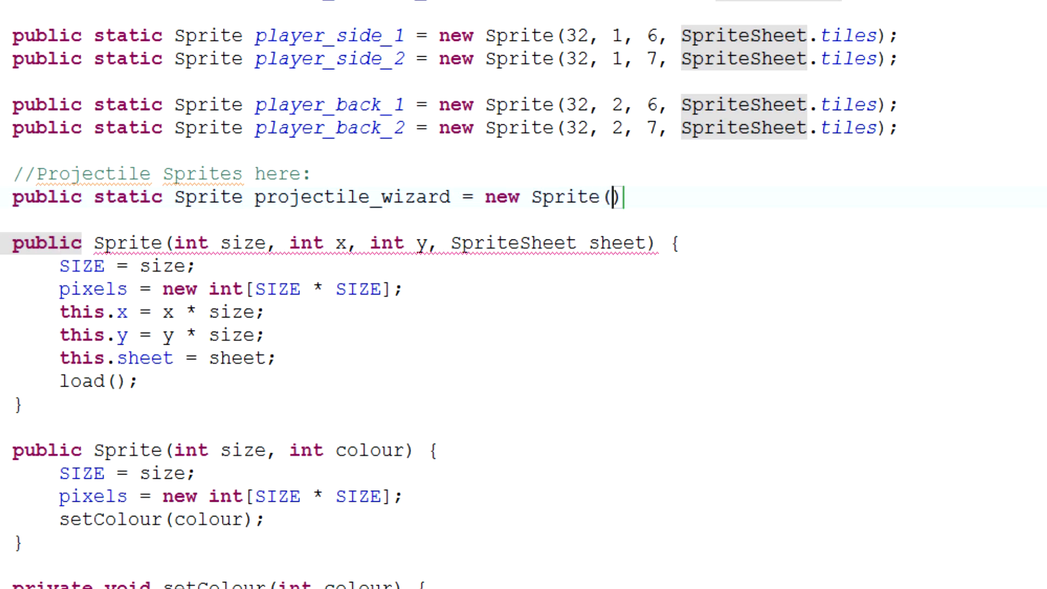
type("32,")
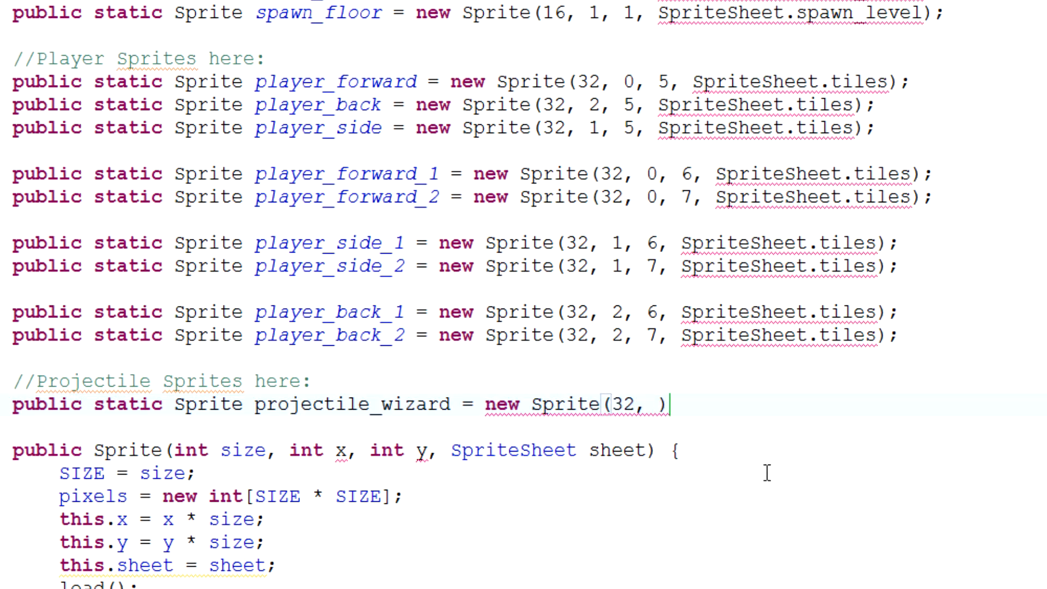
type("126")
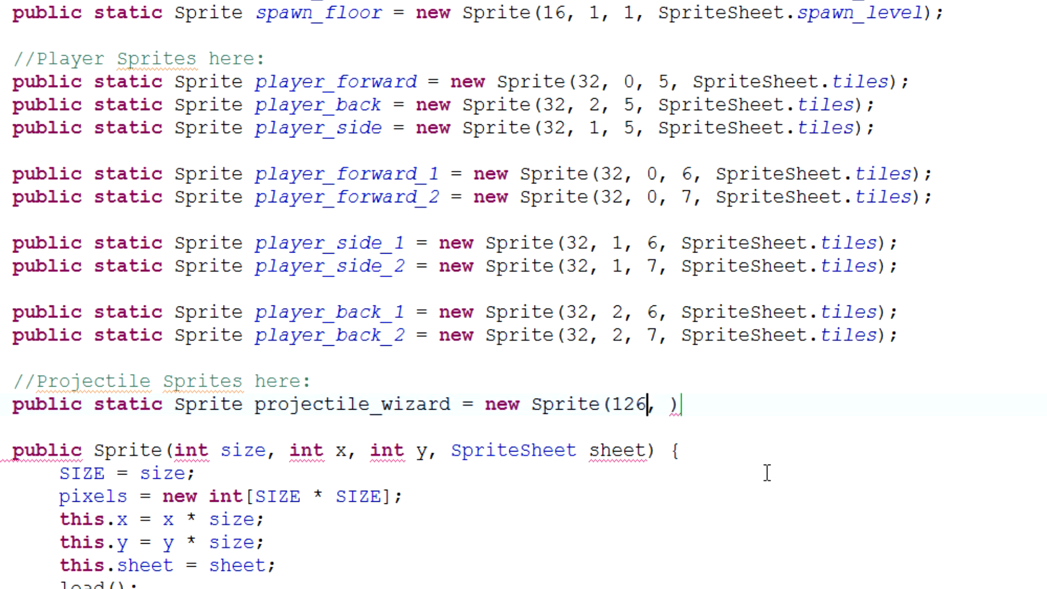
type("16")
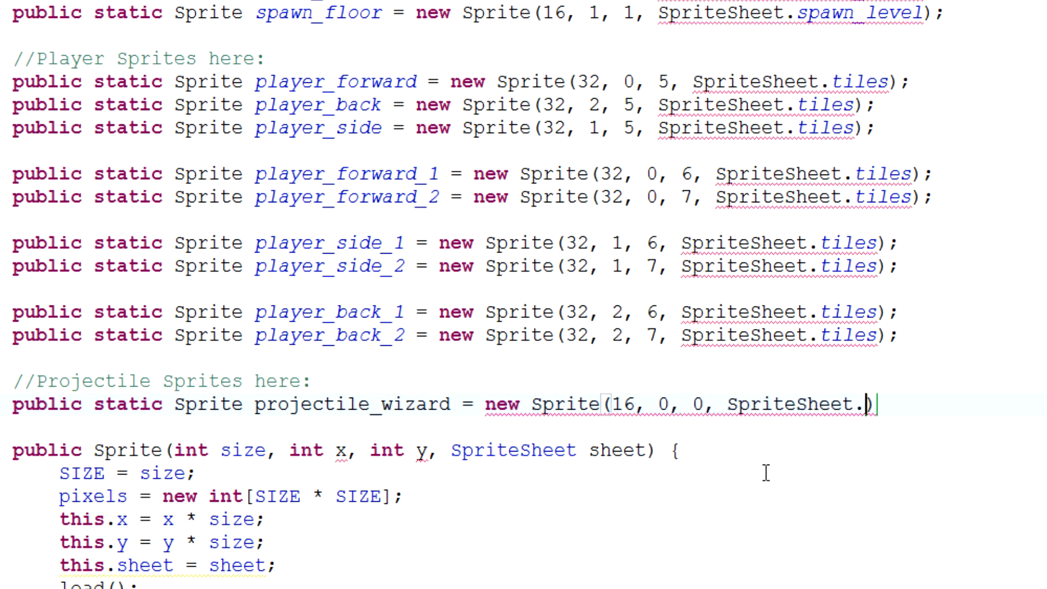
type("projectile_wizard")
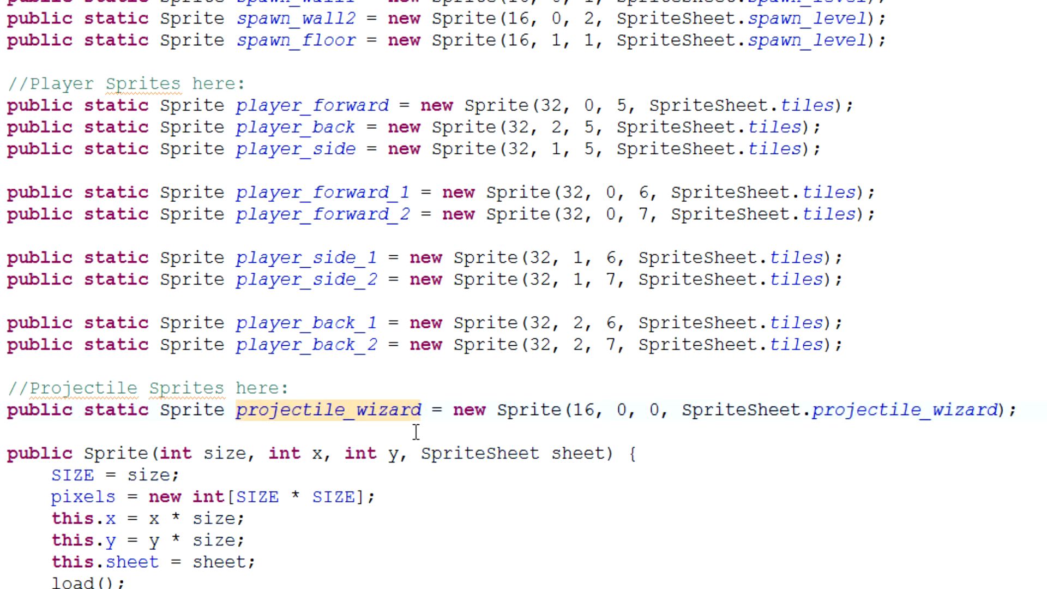
scroll("down", 3)
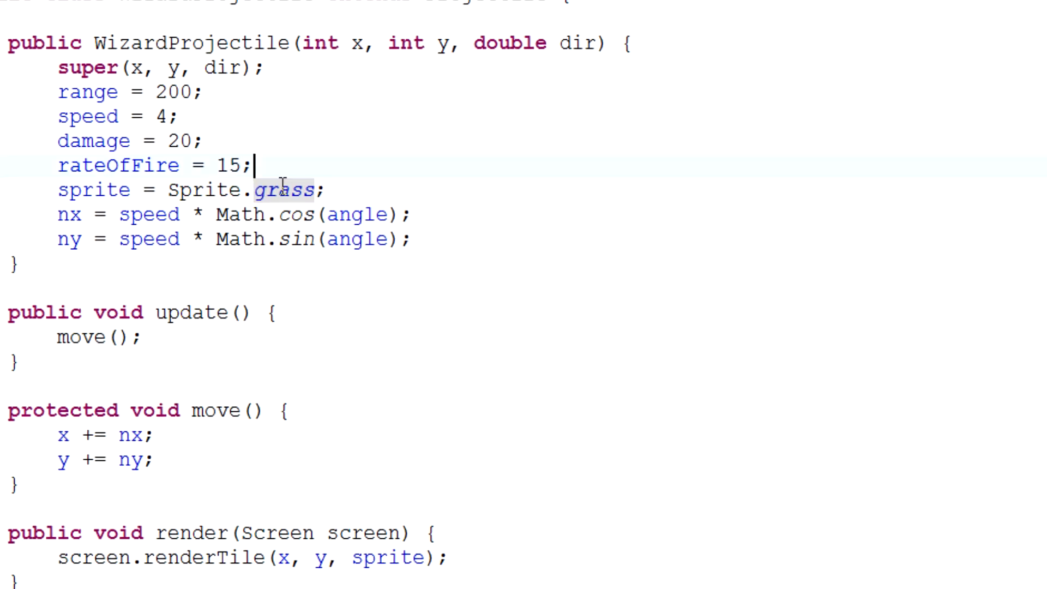
Step: Replace Sprite.grass with Sprite.projectile_wizard in WizardProjectile using autocomplete
type("projectile_wizard")
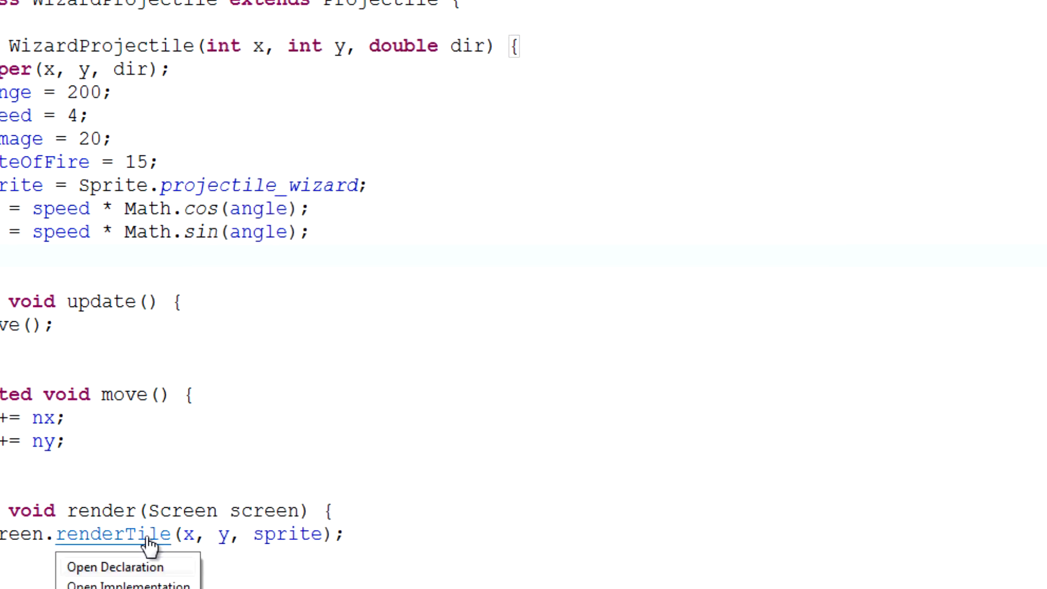
Step: Open renderTile's declaration in Screen and add a blank line before its pixel-copy statement
left_click(116, 567)
type("i")
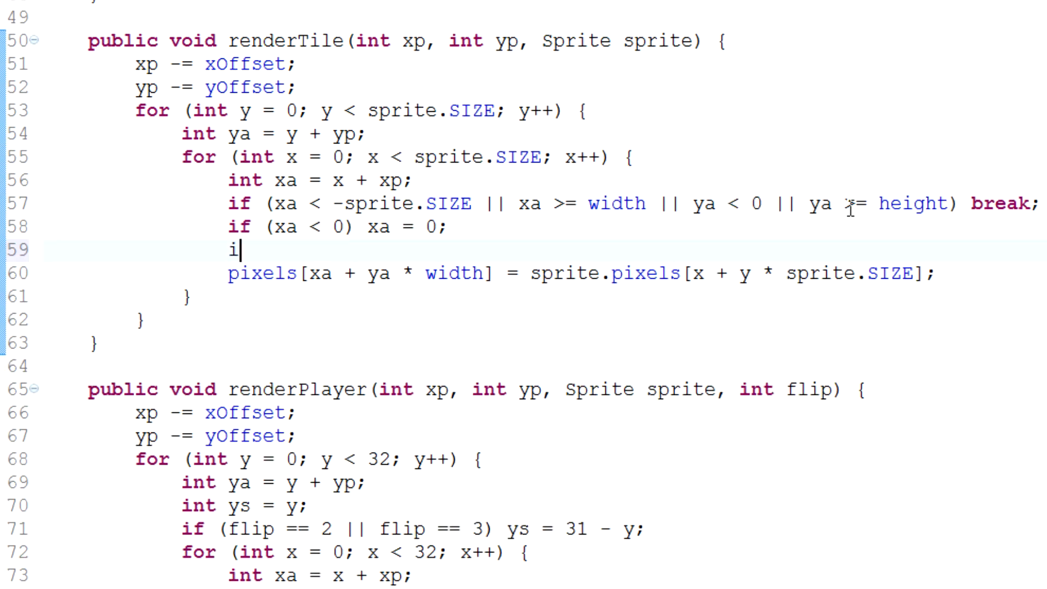
type("nt")
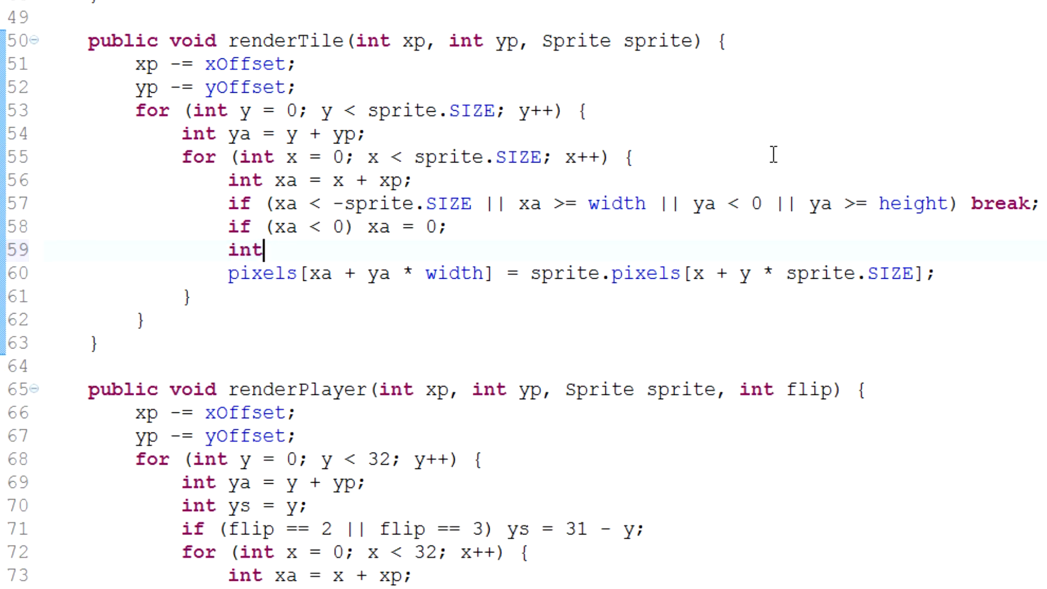
key("BackSpace")
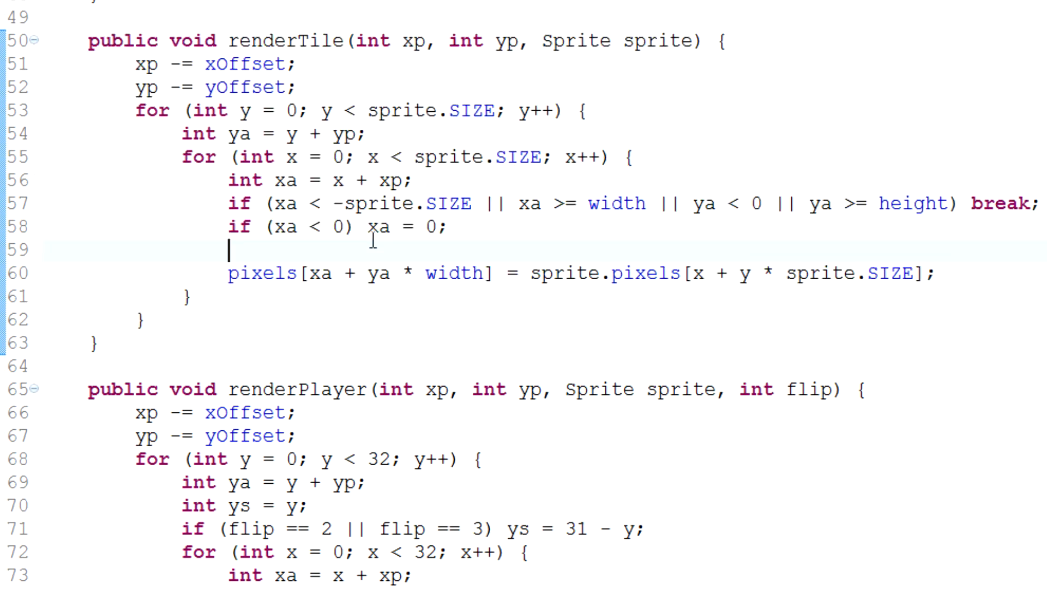
double_click(285, 41)
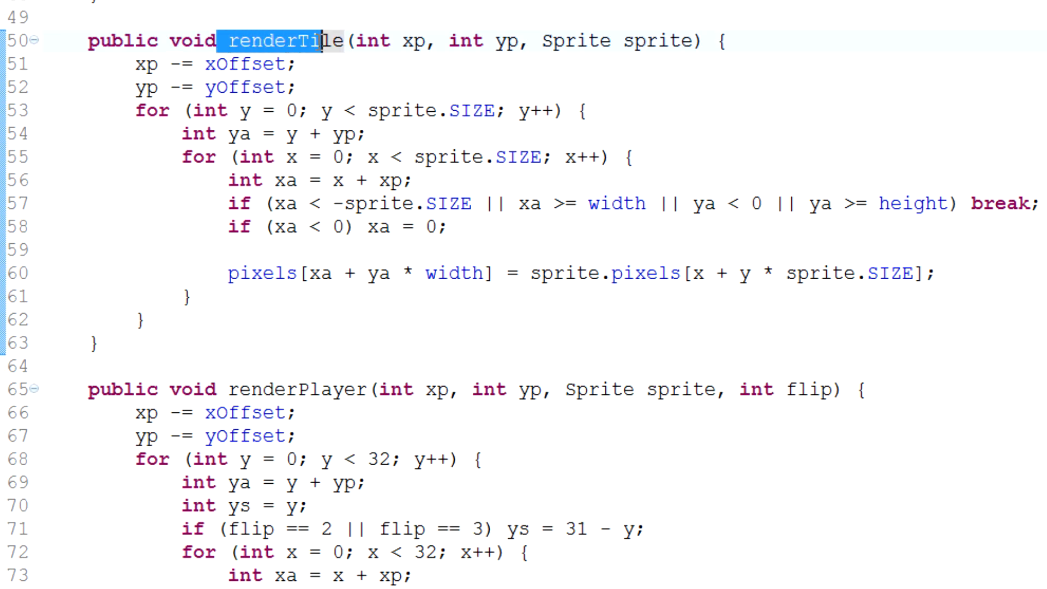
scroll("down", 3)
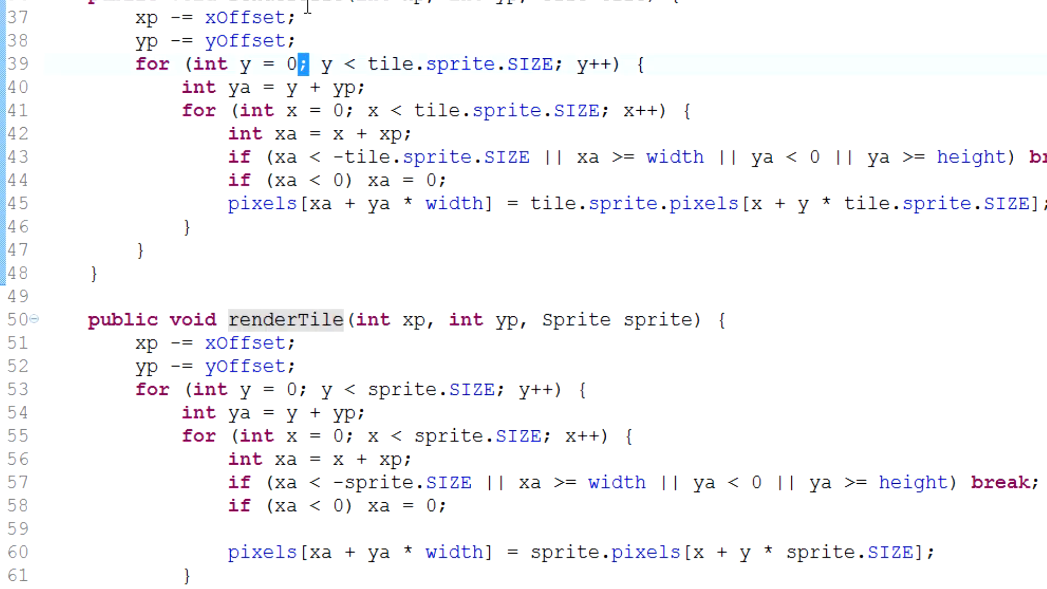
Step: Name the new render method renderProjectile
scroll("down", 3)
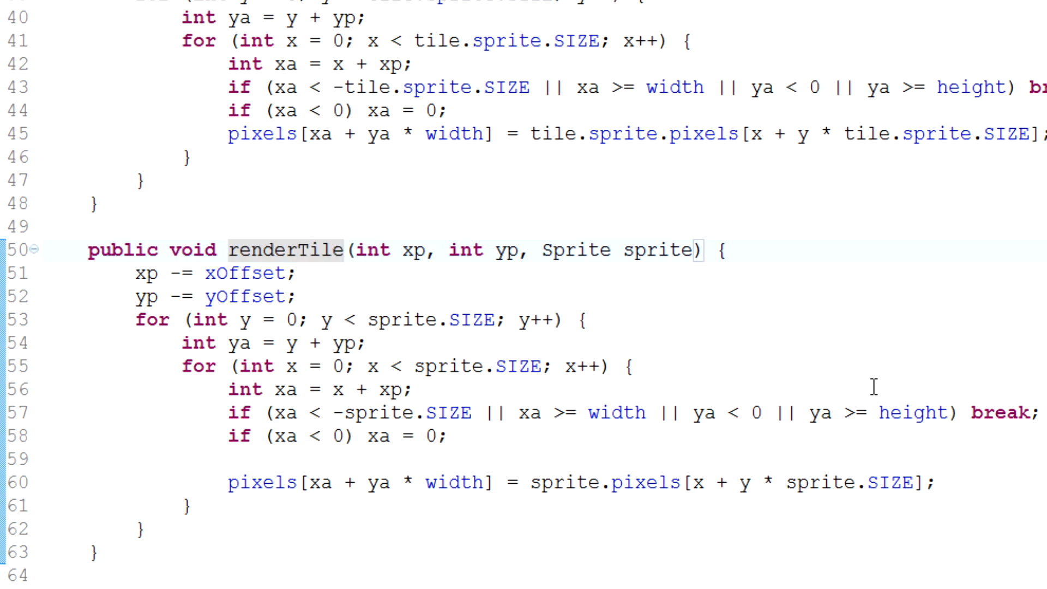
type("renderProject")
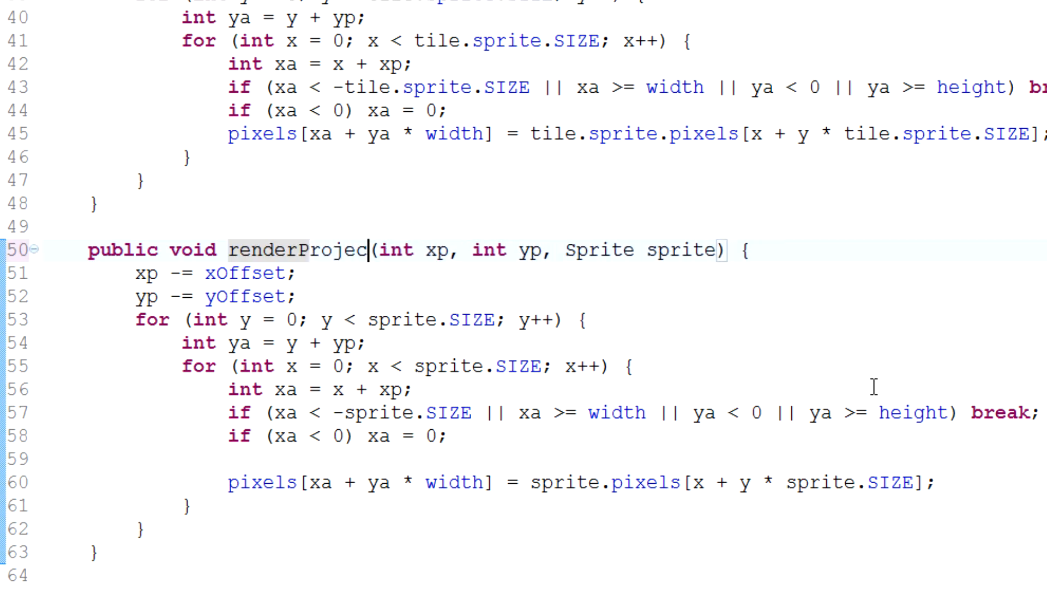
type("tile")
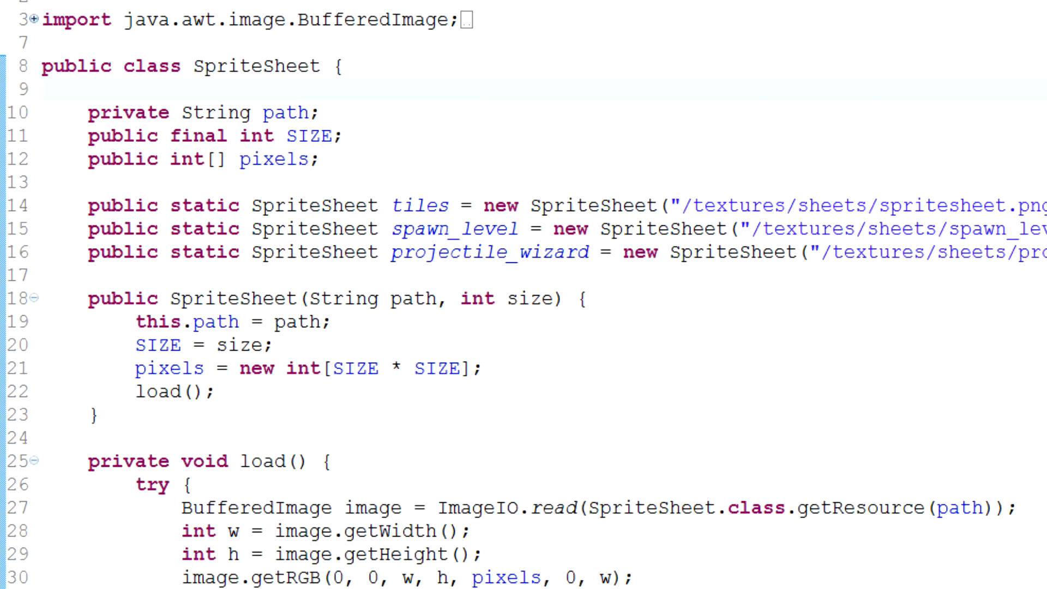
scroll("down", 3)
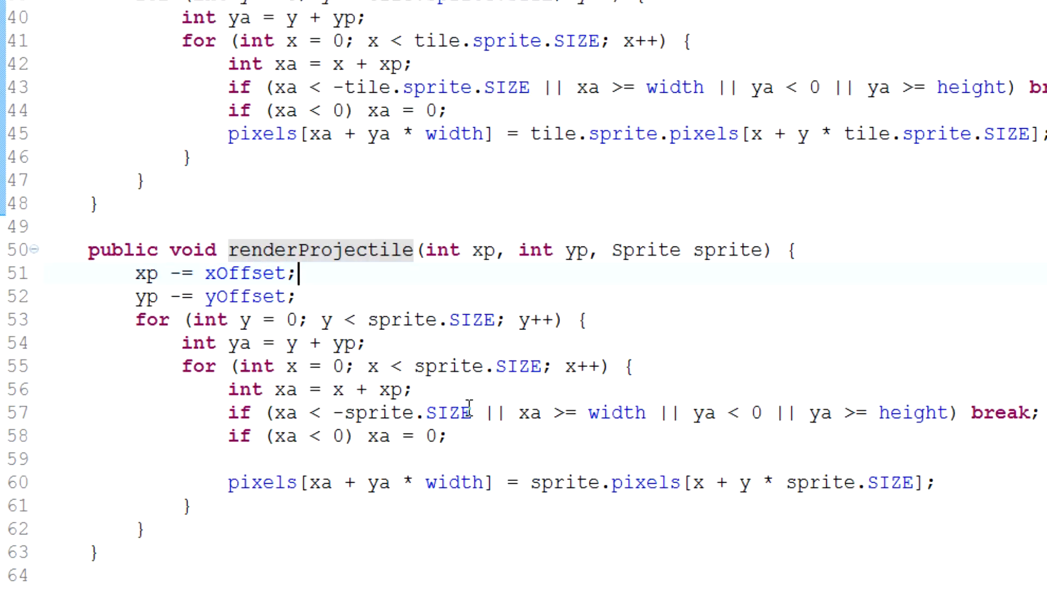
Step: Change its parameter to Projectile p and bound the loops by p.sprite.SIZE
double_click(646, 181)
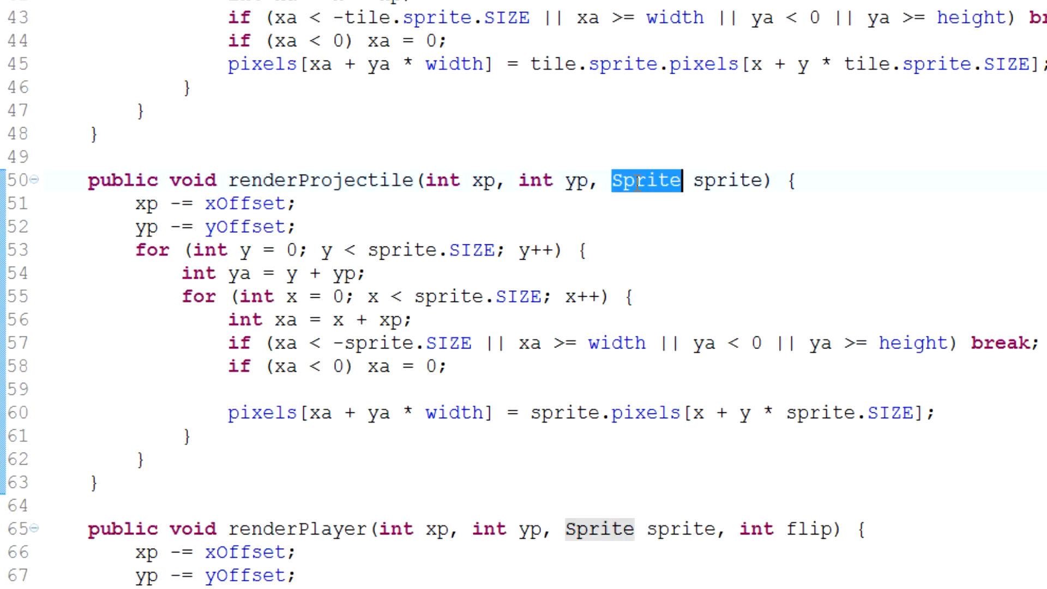
type("P")
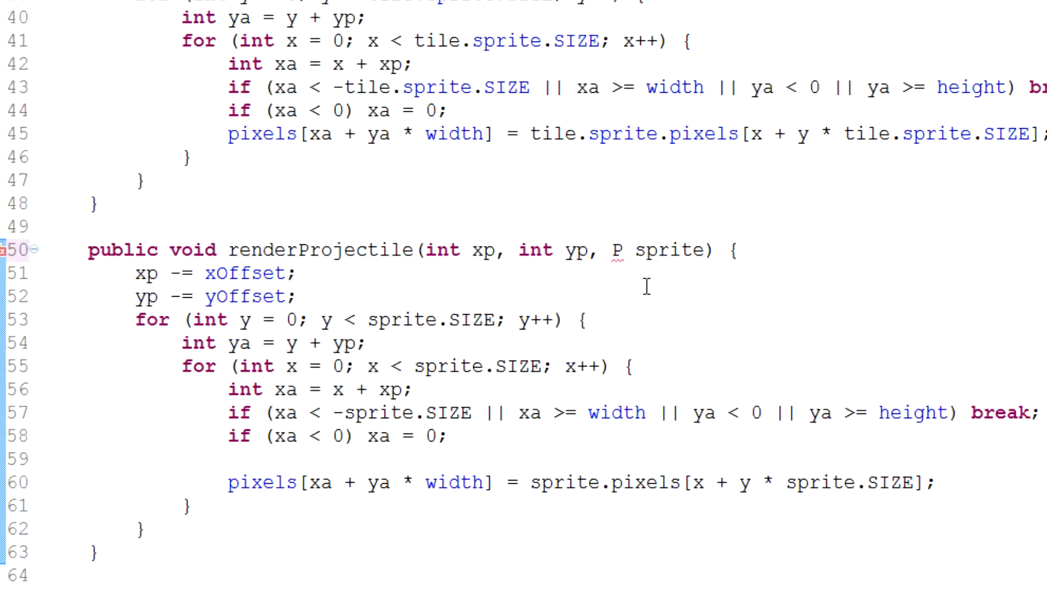
type("rojectile")
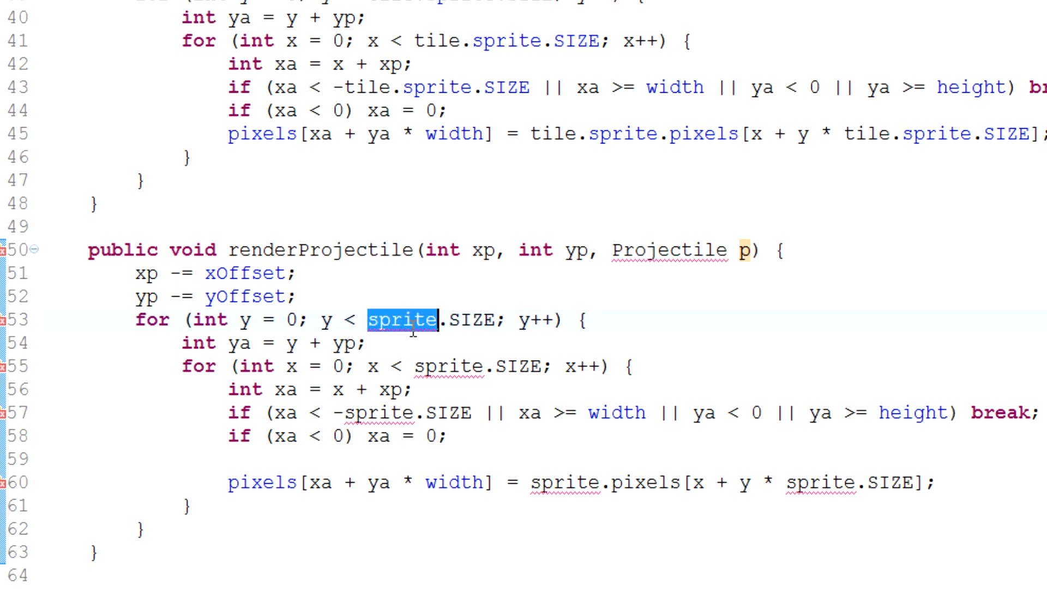
type("p,")
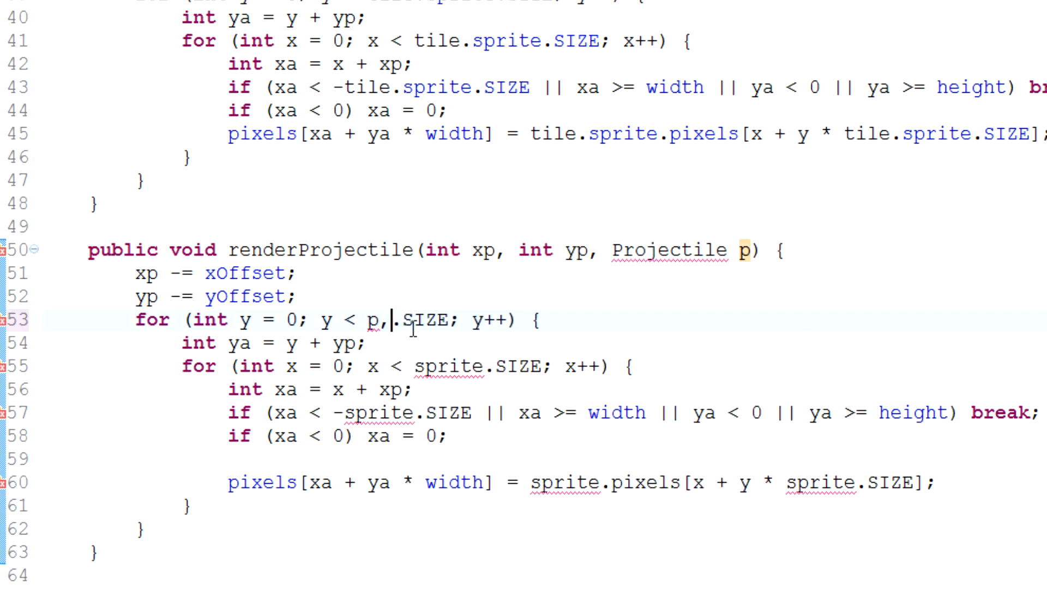
type("sprite")
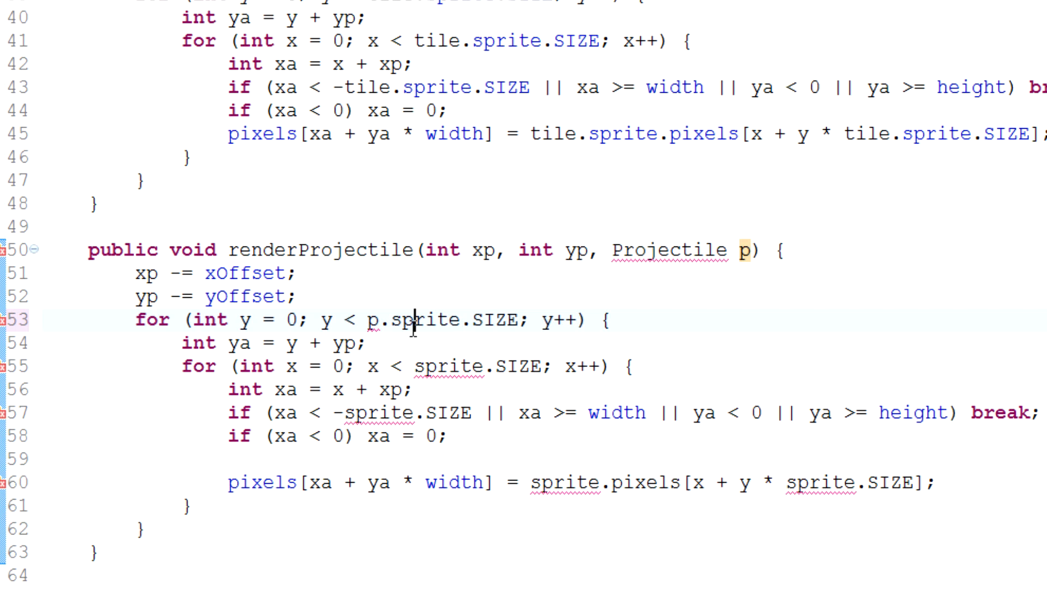
left_click(437, 437)
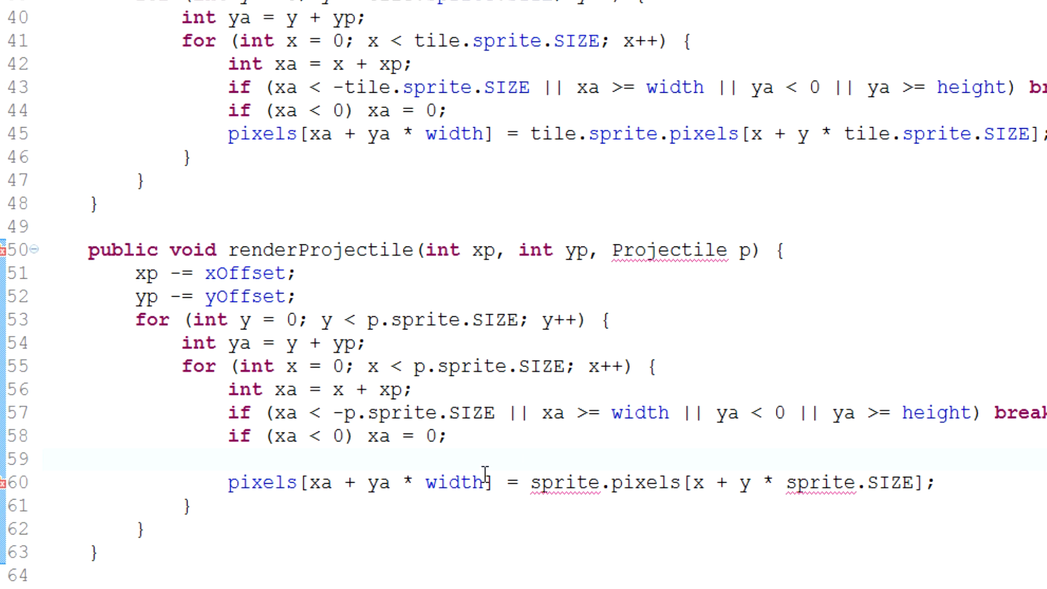
mouse_move(664, 255)
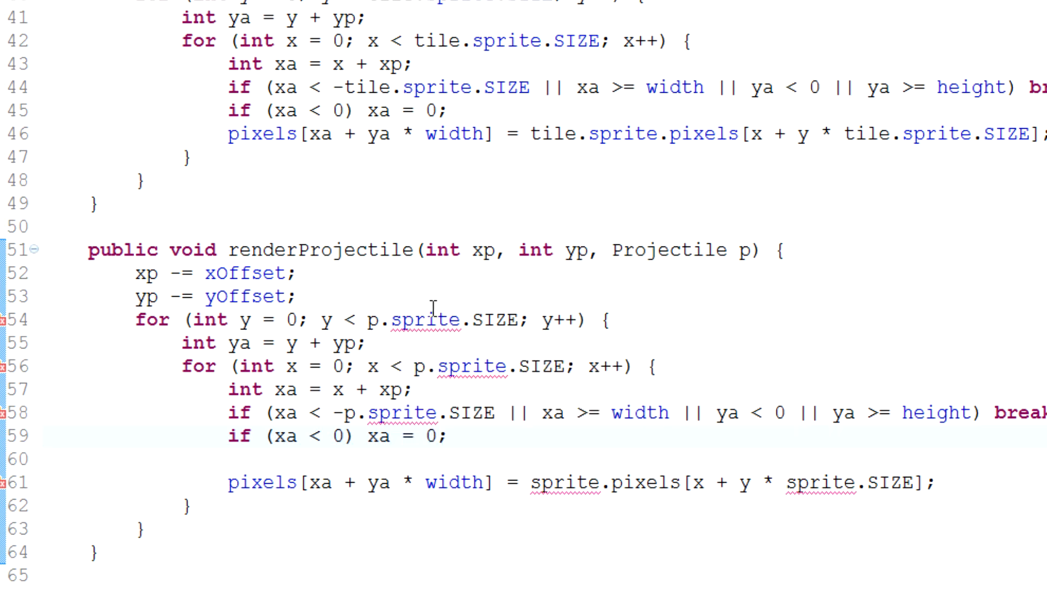
mouse_move(766, 267)
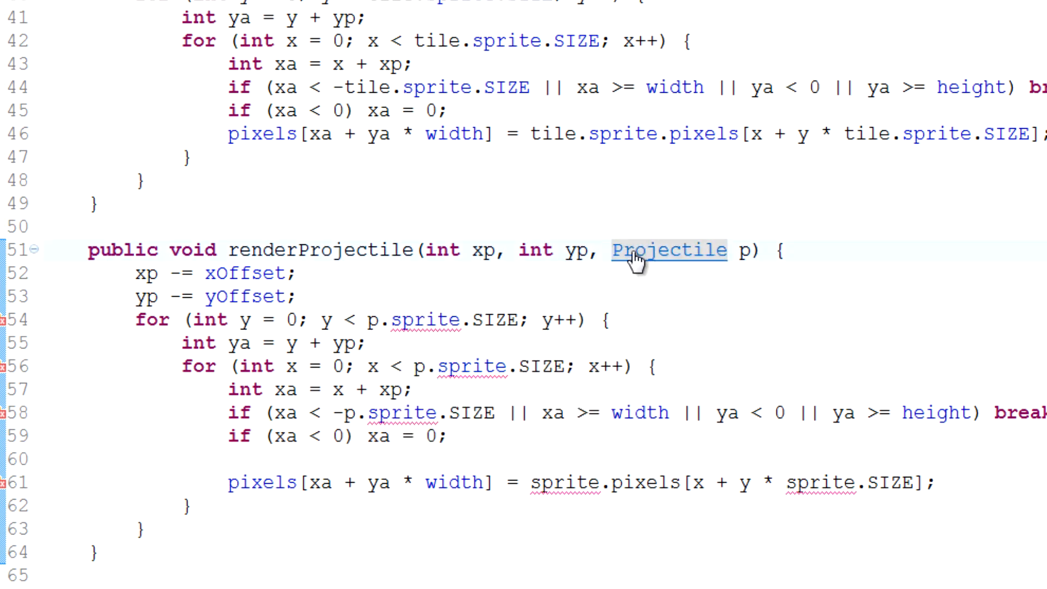
Step: Add a public getSprite() method to Projectile that returns sprite
left_click(667, 251)
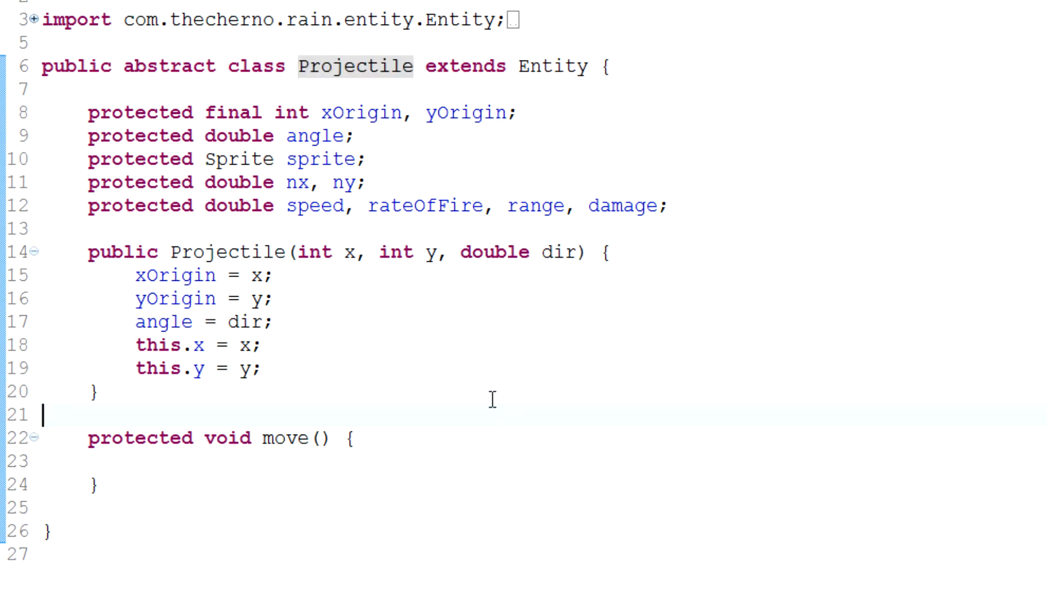
type("public Sprite getSprite() {")
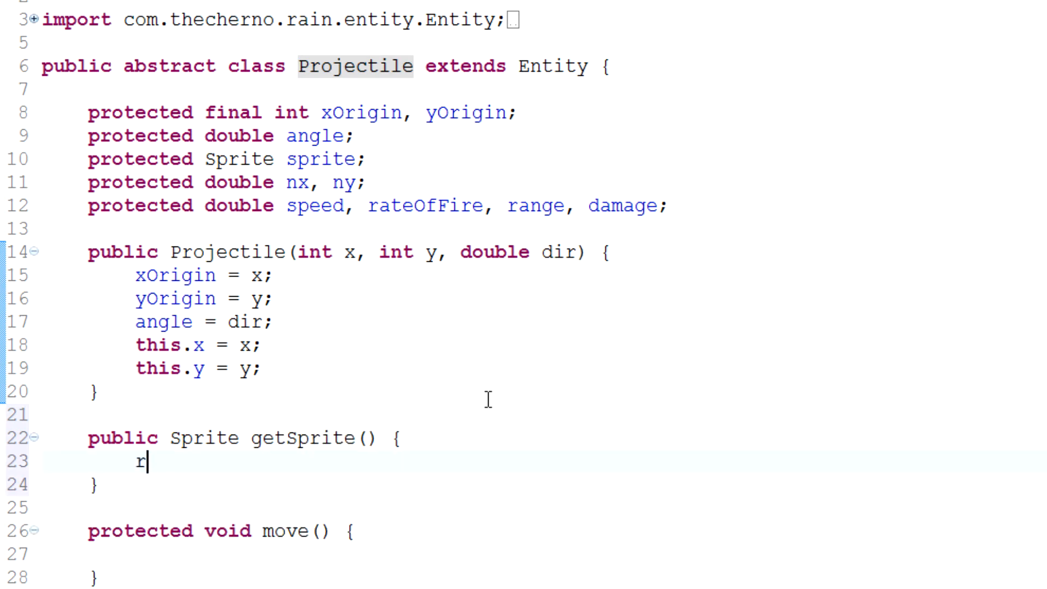
type("eturn sprite;")
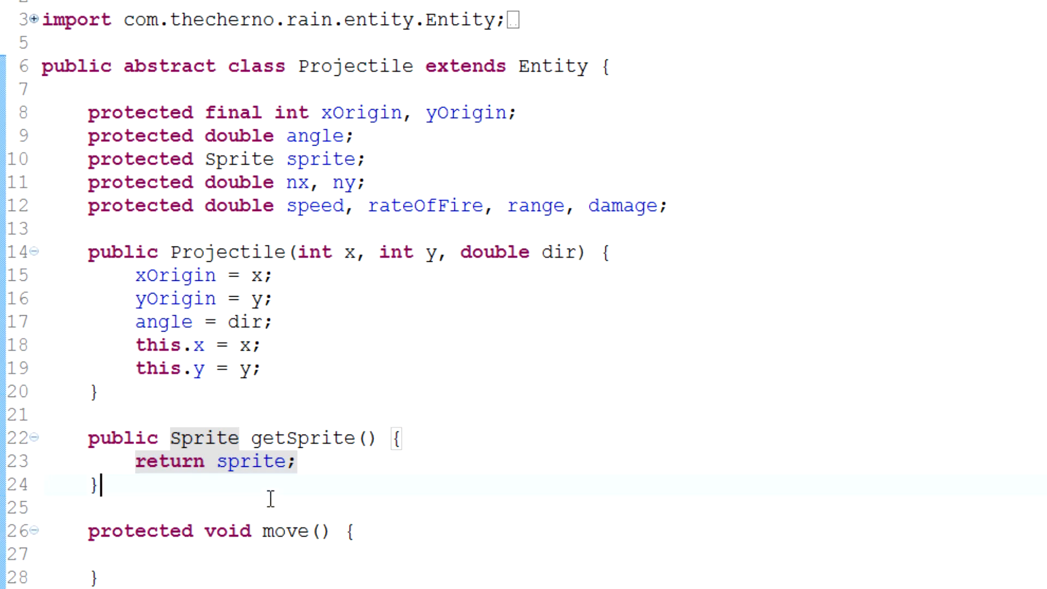
Step: Add a public int getSpriteSize() method to Projectile returning sprite.SIZE
type("public")
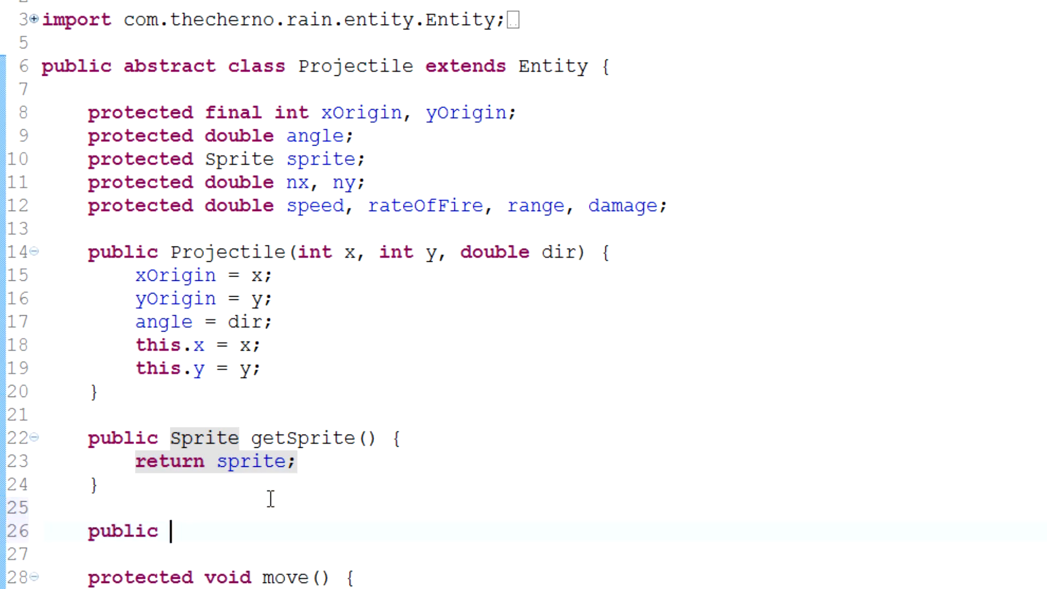
type("int getSpriteSize() {")
type("return sprite.")
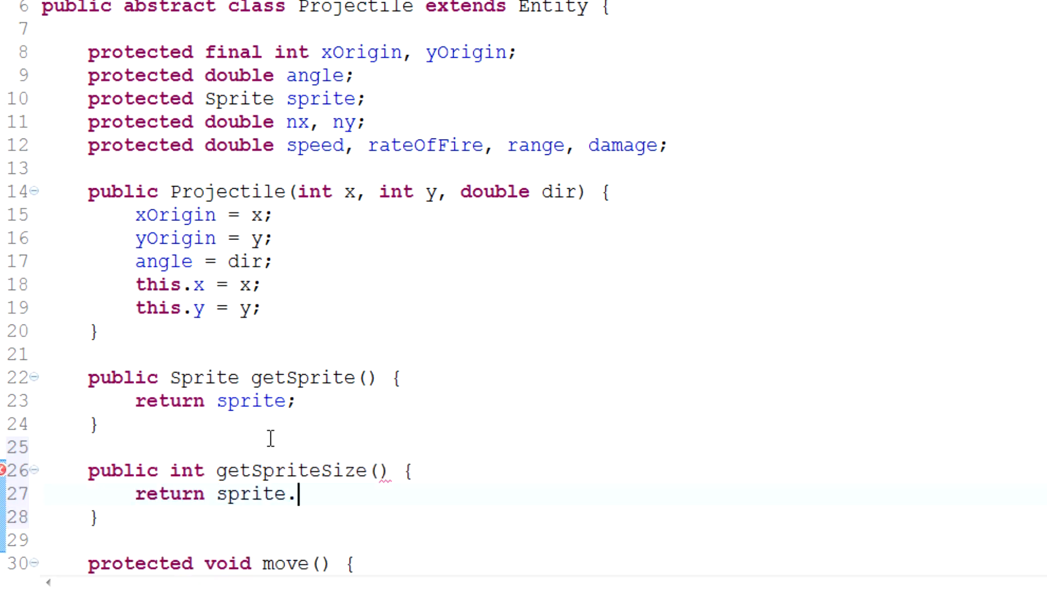
type("SIZE;")
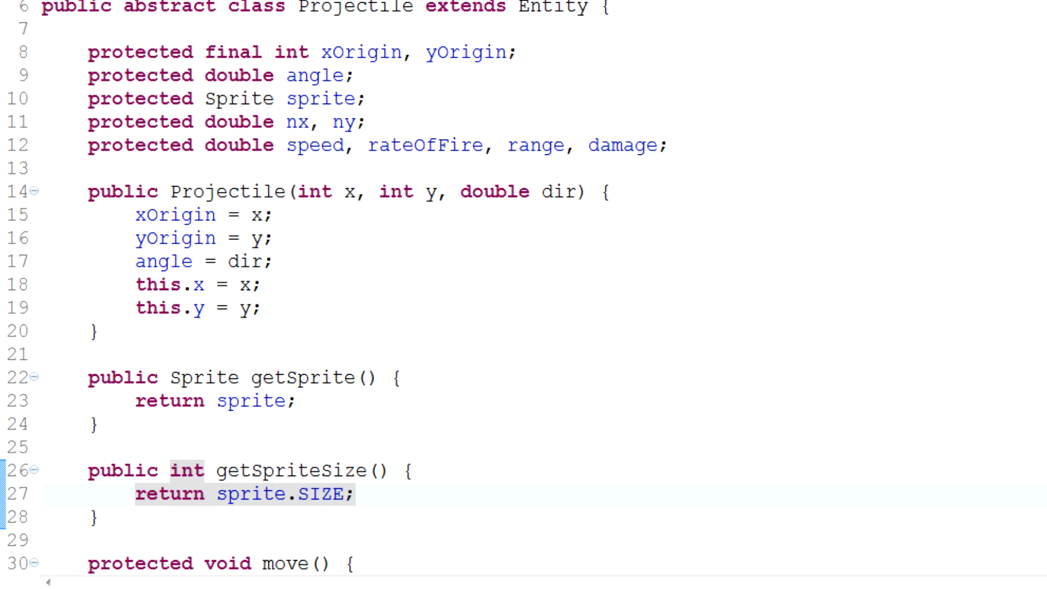
scroll("down", 3)
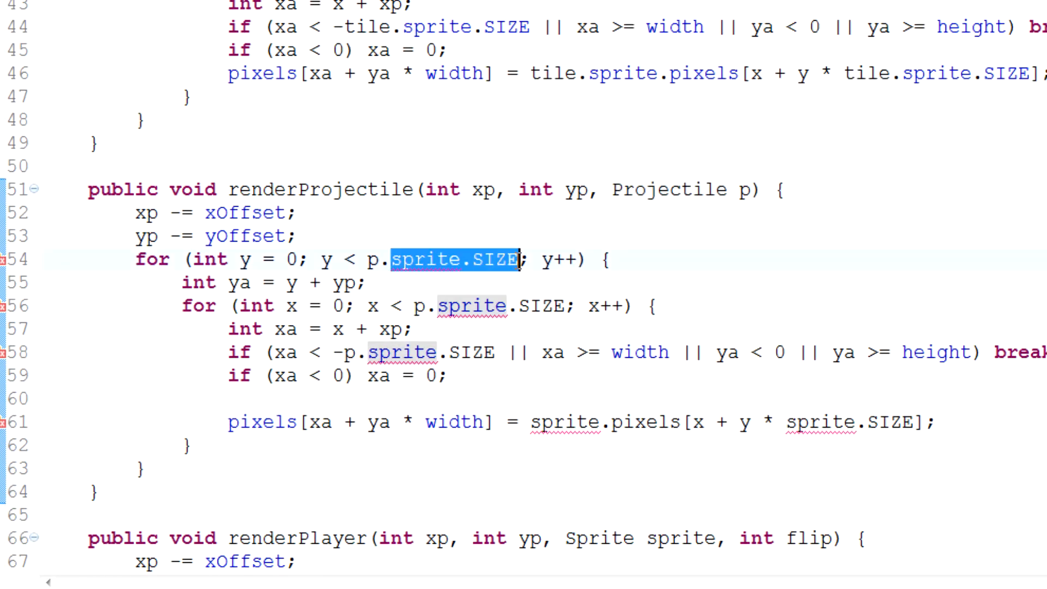
Step: Use p.getSpriteSize() for the loop bounds and read pixels from p.getSprite() into int col
type("getSpriteSize(")
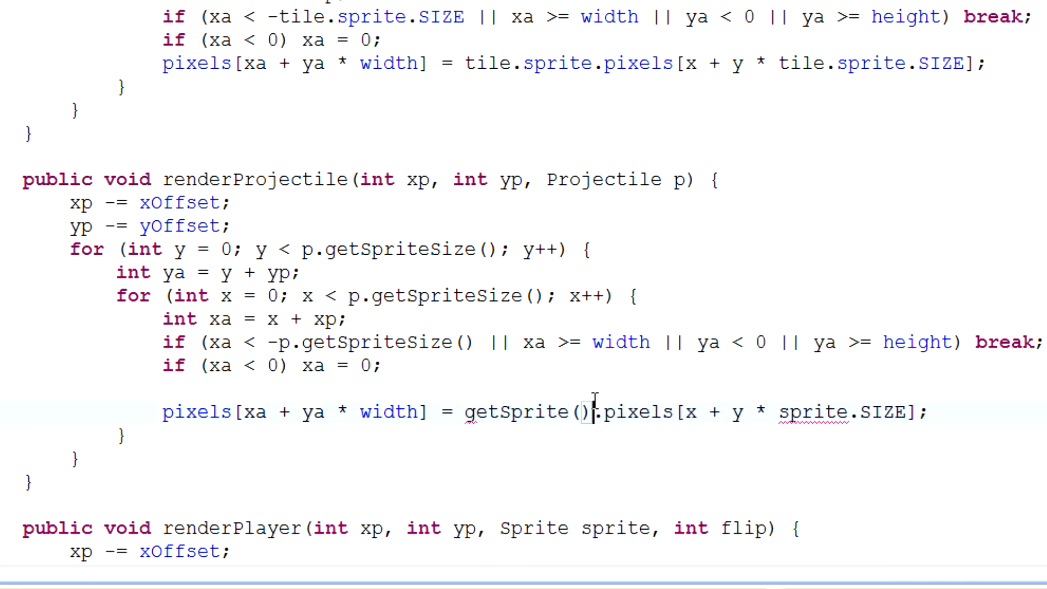
type("getSp")
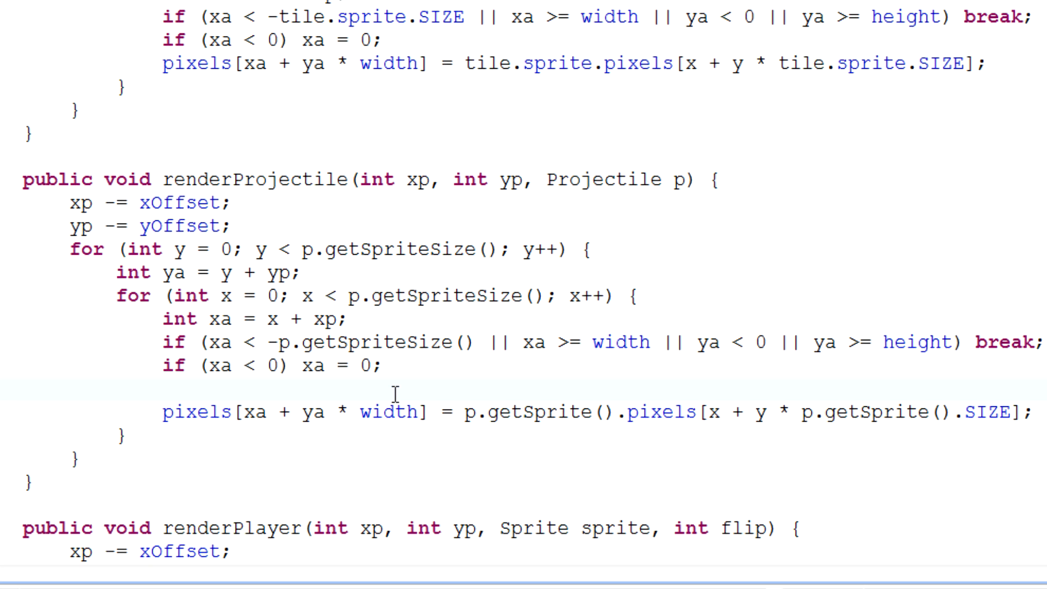
type("o")
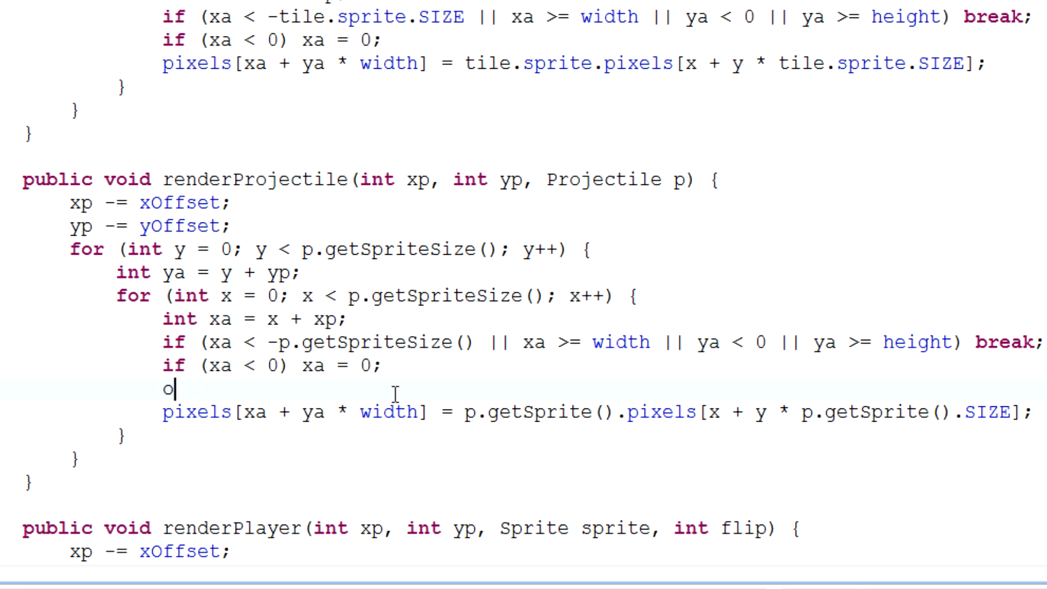
type("nt col = p.getSprite().pixels[x + y * p.getSprite().SIZE];")
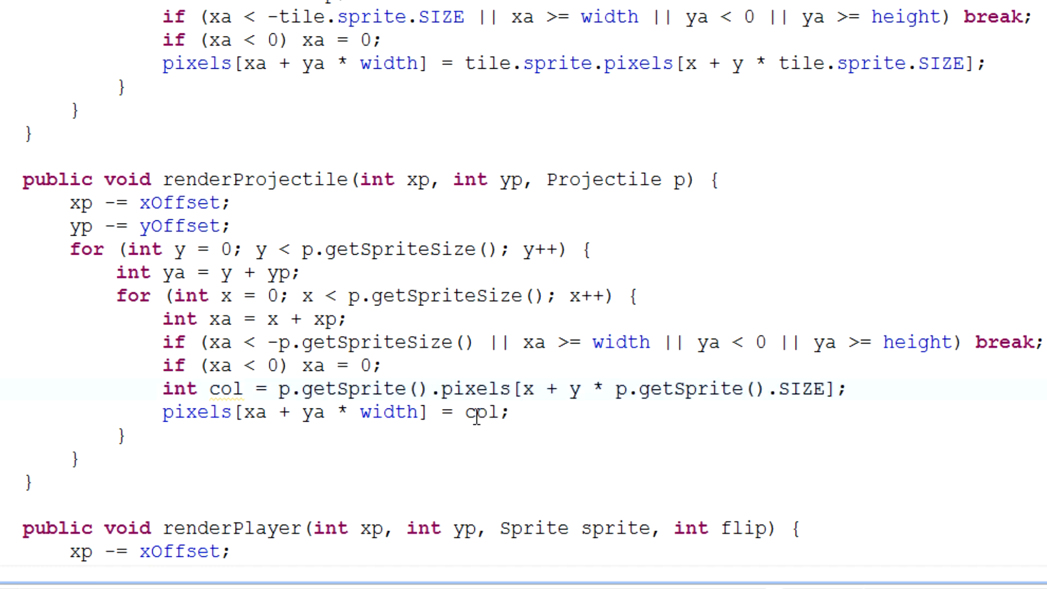
Step: Write pixels only when col != 0xffff00ff
type("if (col != 0")
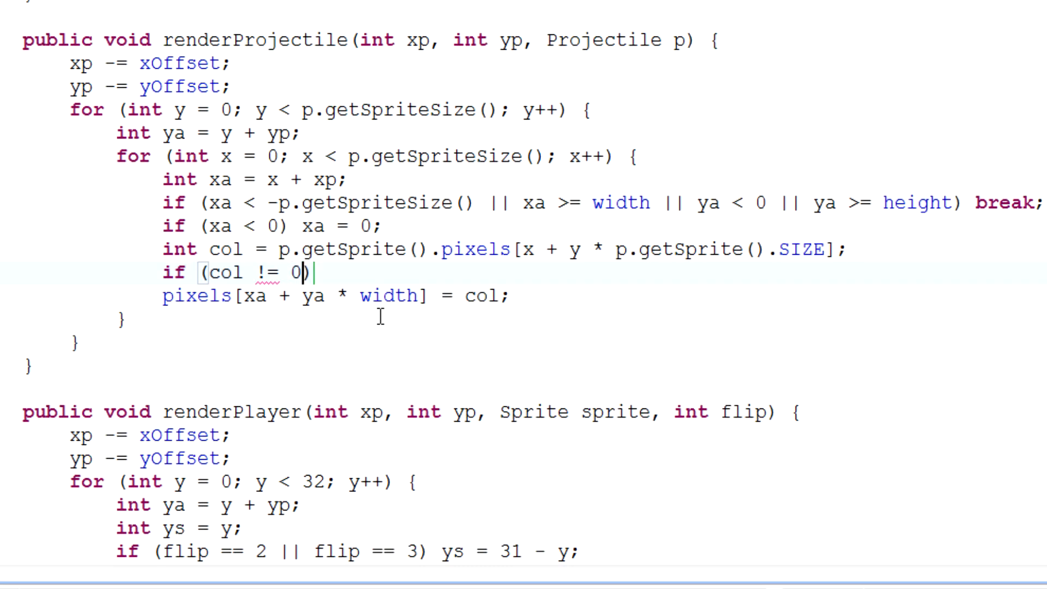
type("xfff")
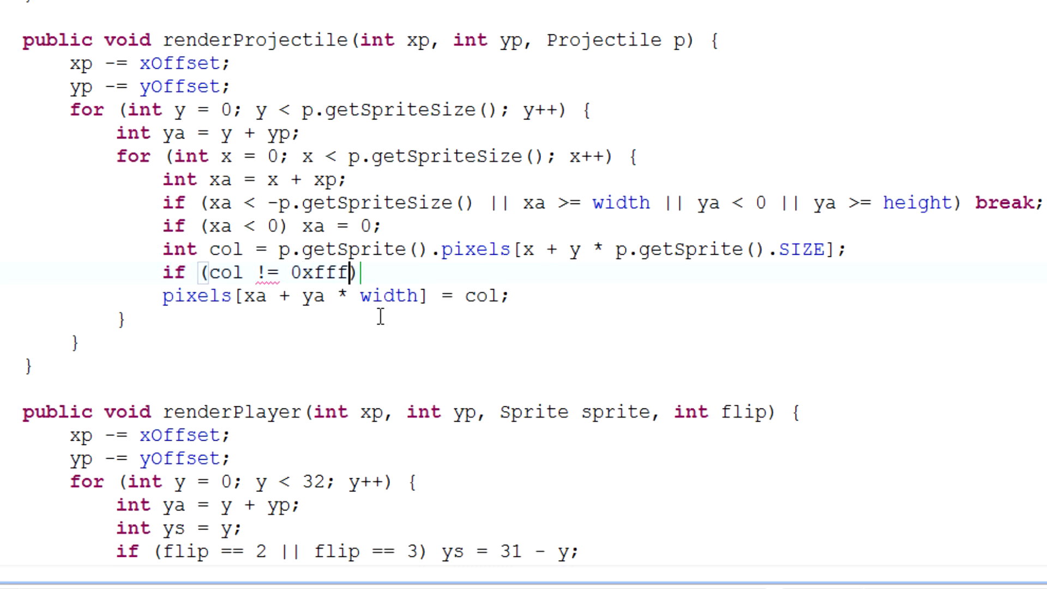
type("ff00ff")
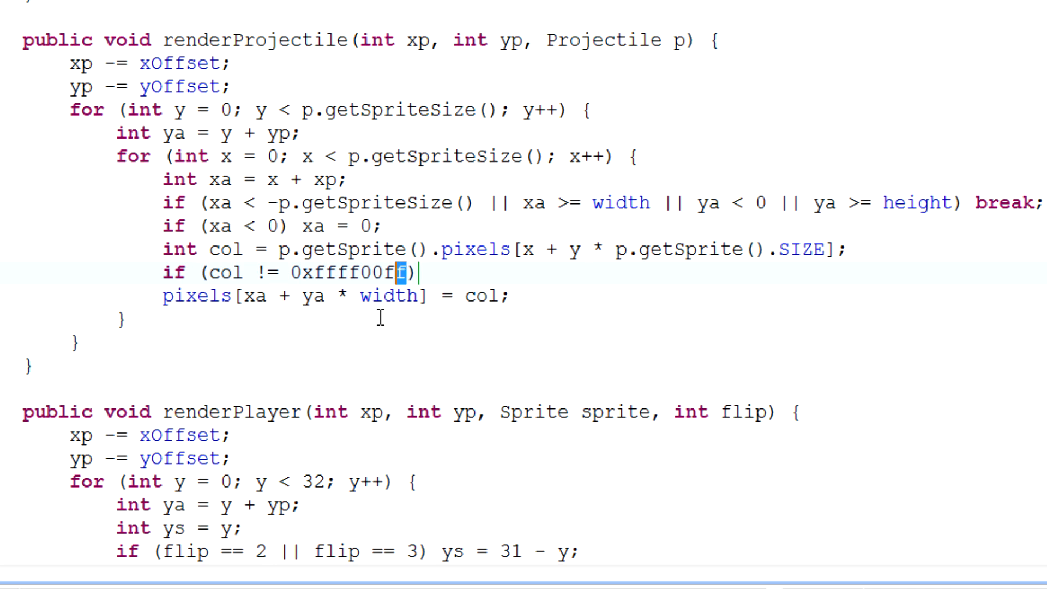
type("f")
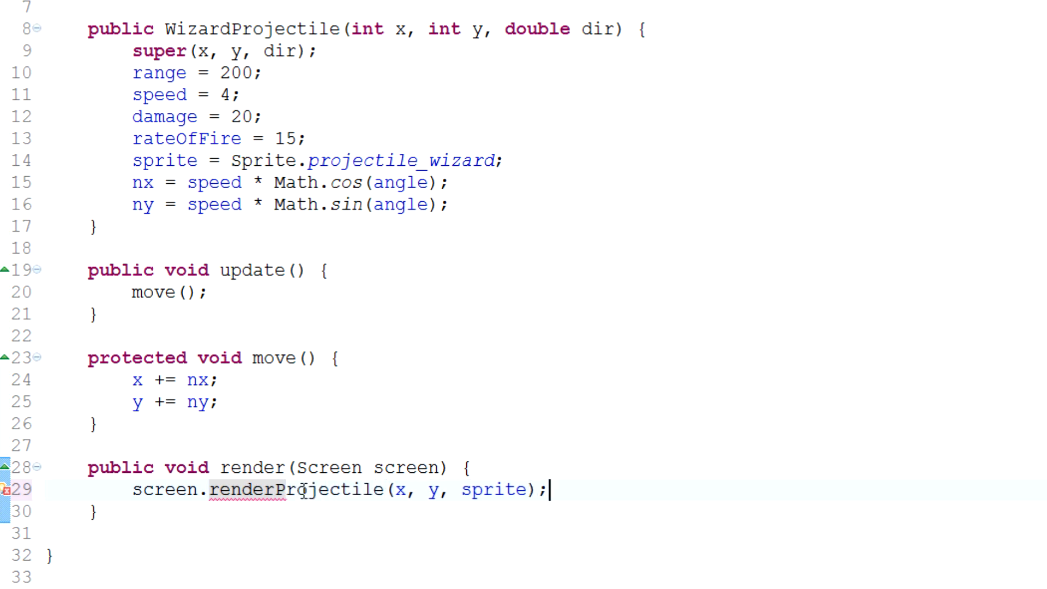
Step: Change WizardProjectile's render call to screen.renderProjectile(x, y, this)
type("this")
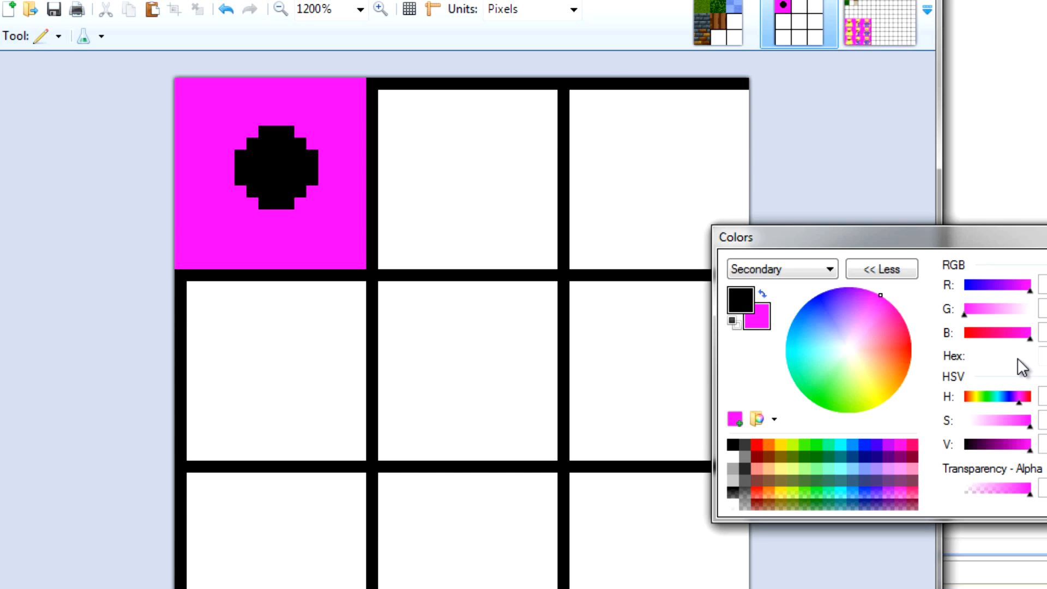
mouse_move(827, 419)
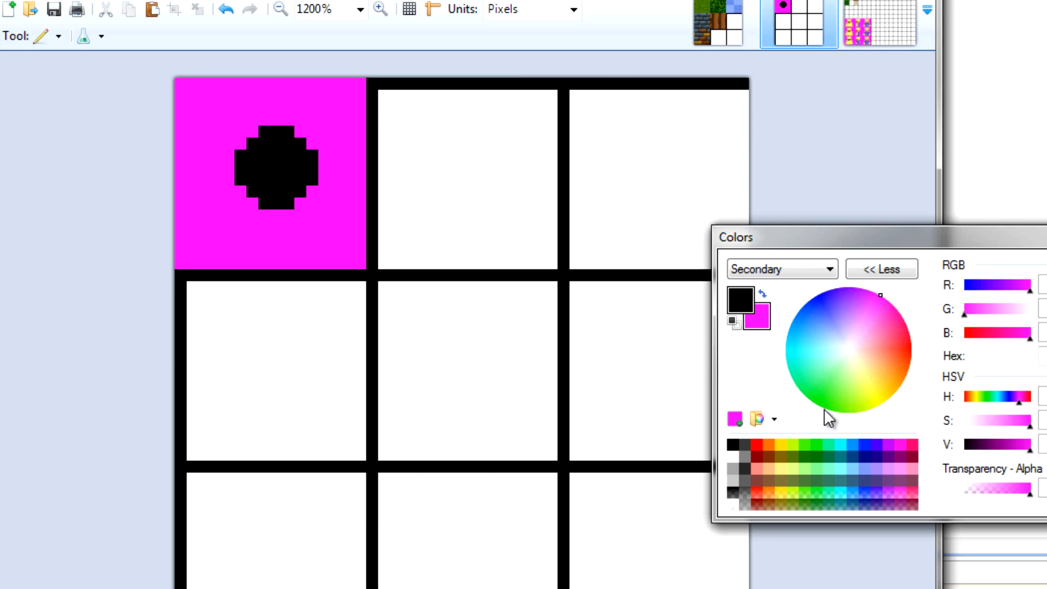
left_click(763, 294)
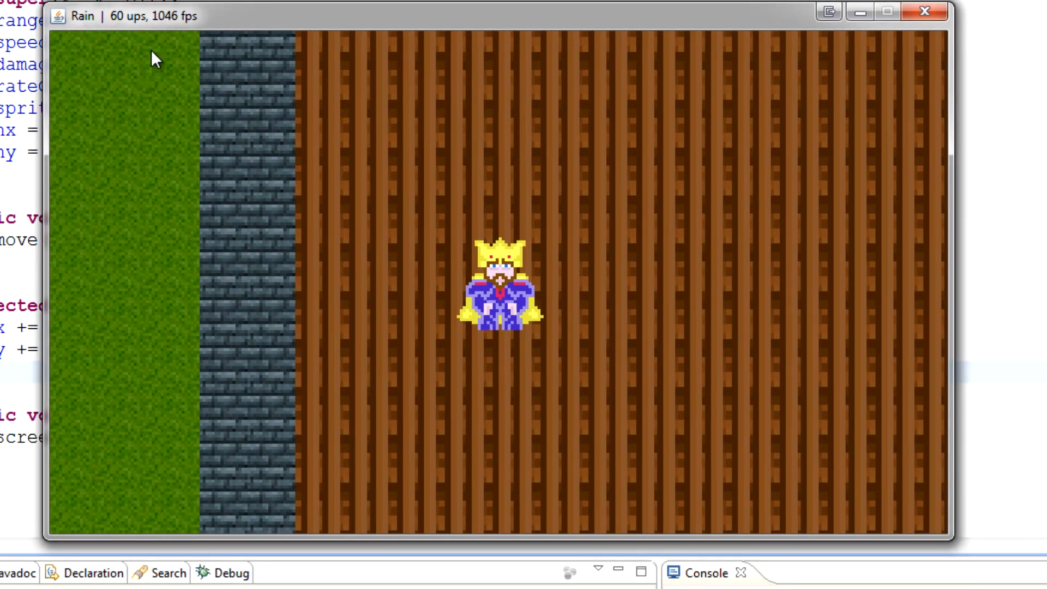
mouse_move(437, 255)
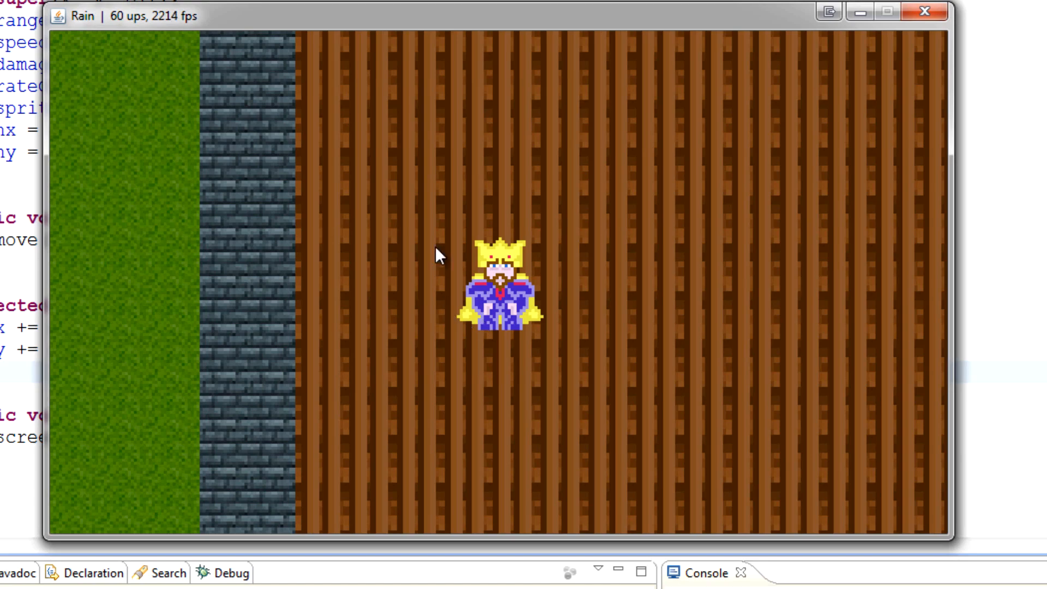